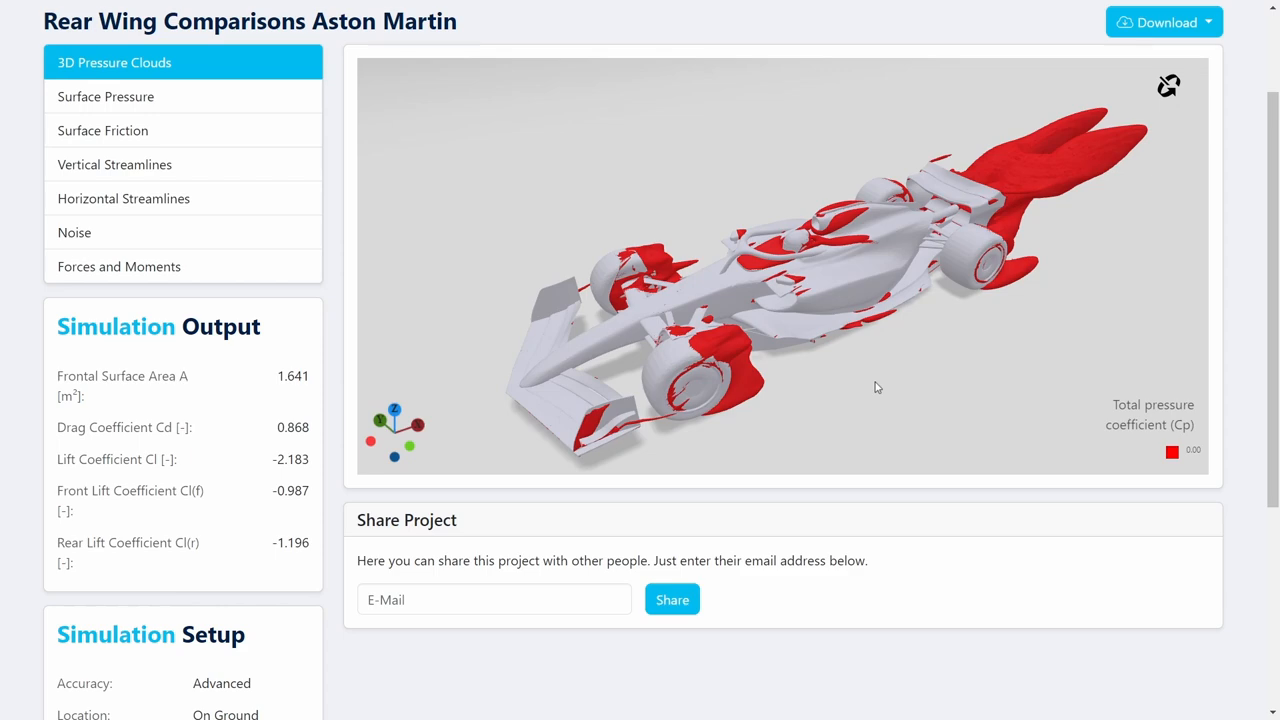
Replace the pressure cloud with the plain car geometry and its coordinate axes.
left_click(1168, 85)
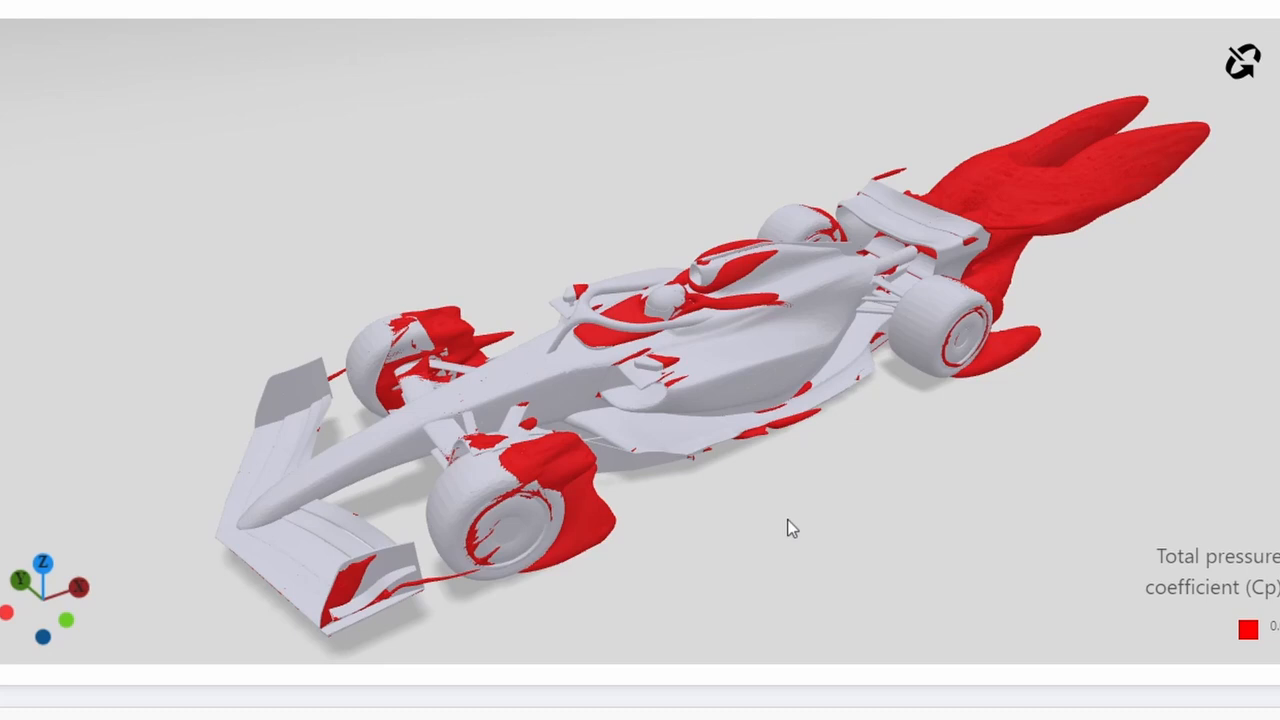
mouse_move(617, 458)
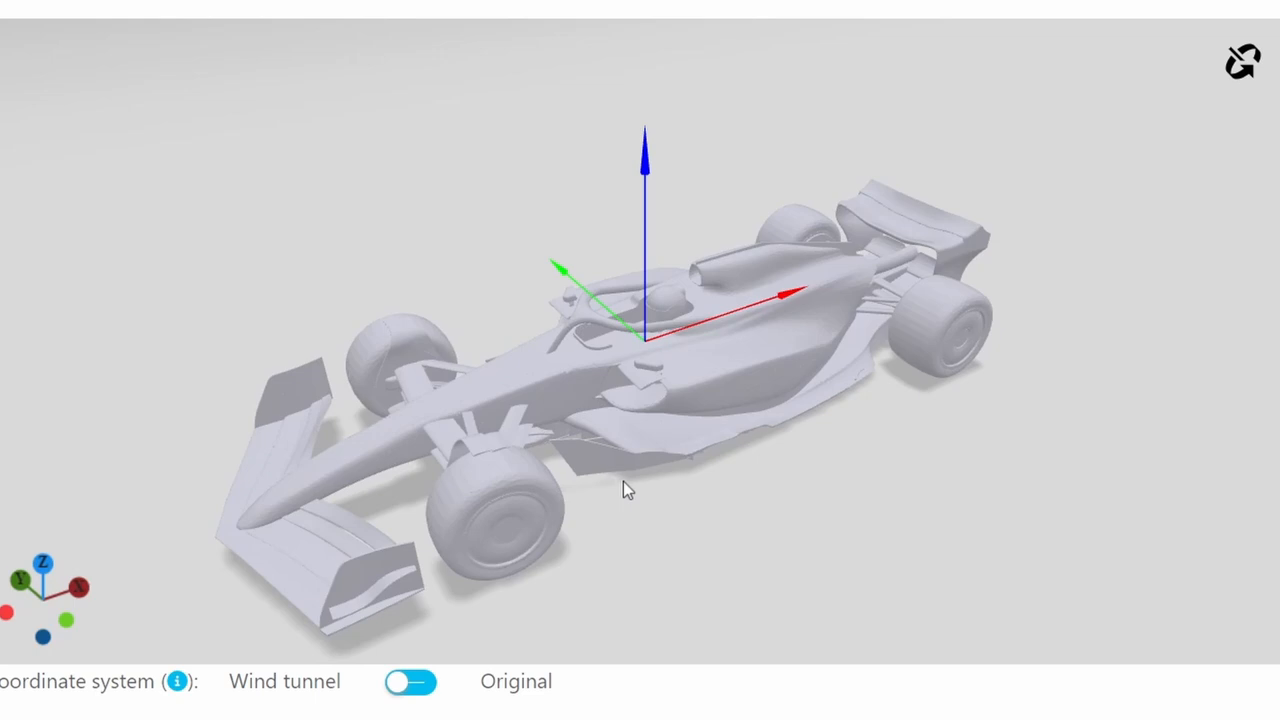
View the car head-on and slide the streamline plane outboard over the right front wheel.
scroll("down", 3)
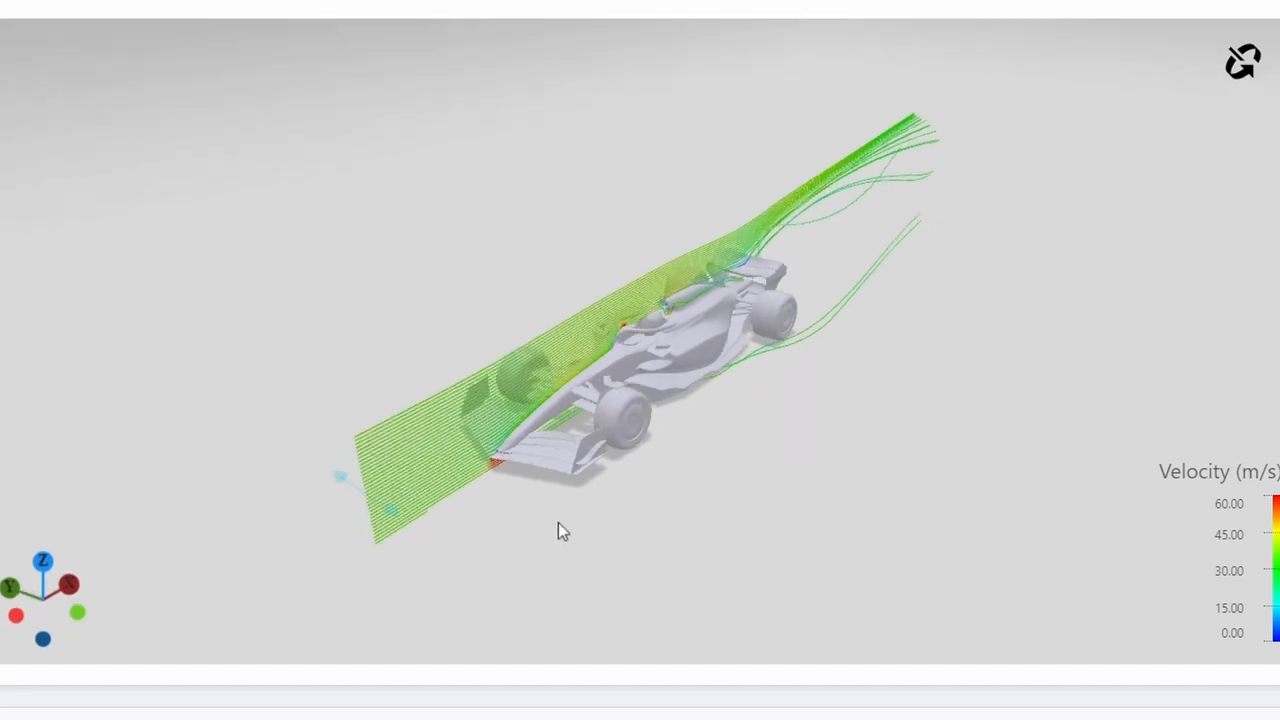
left_click_drag(560, 530, 655, 555)
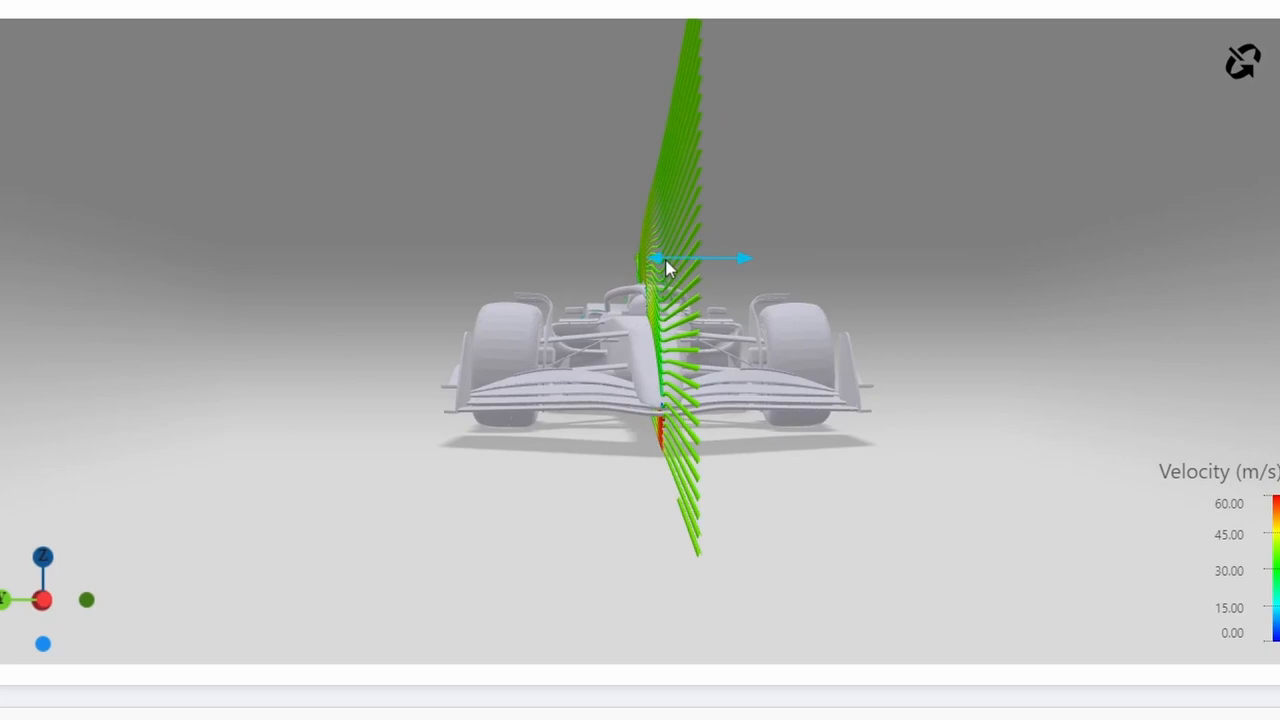
left_click_drag(665, 258, 735, 272)
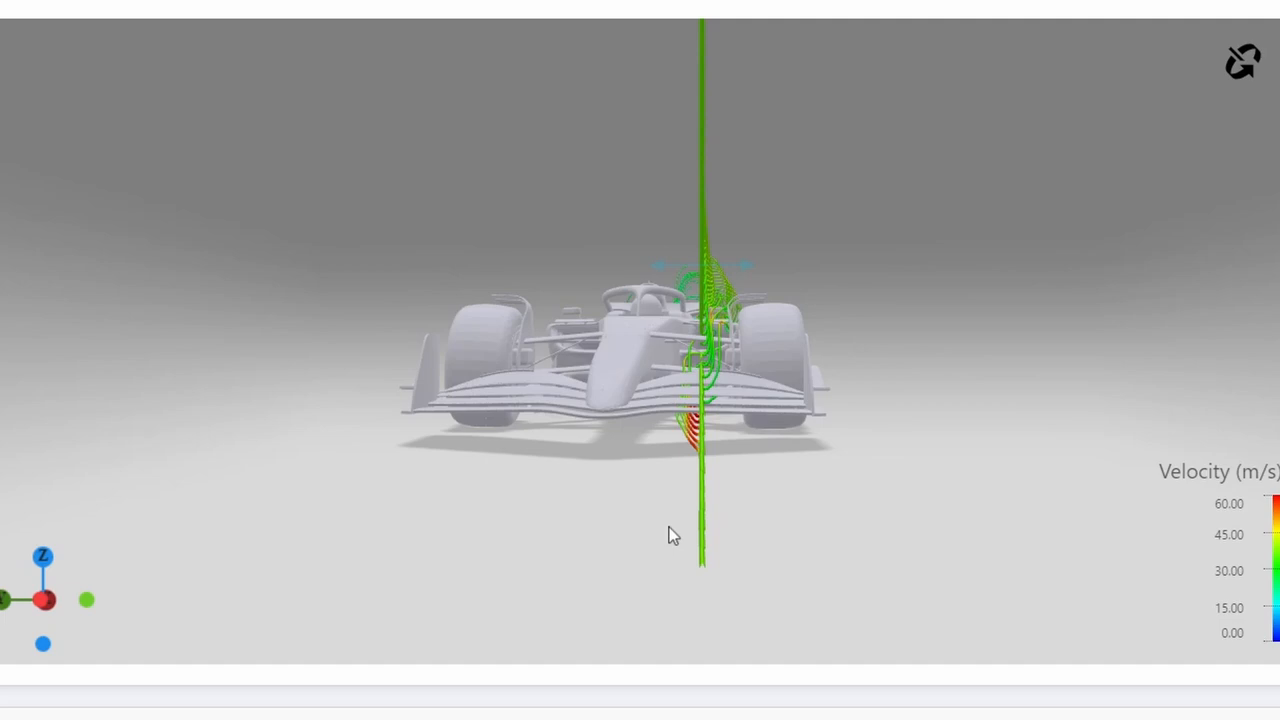
mouse_move(680, 525)
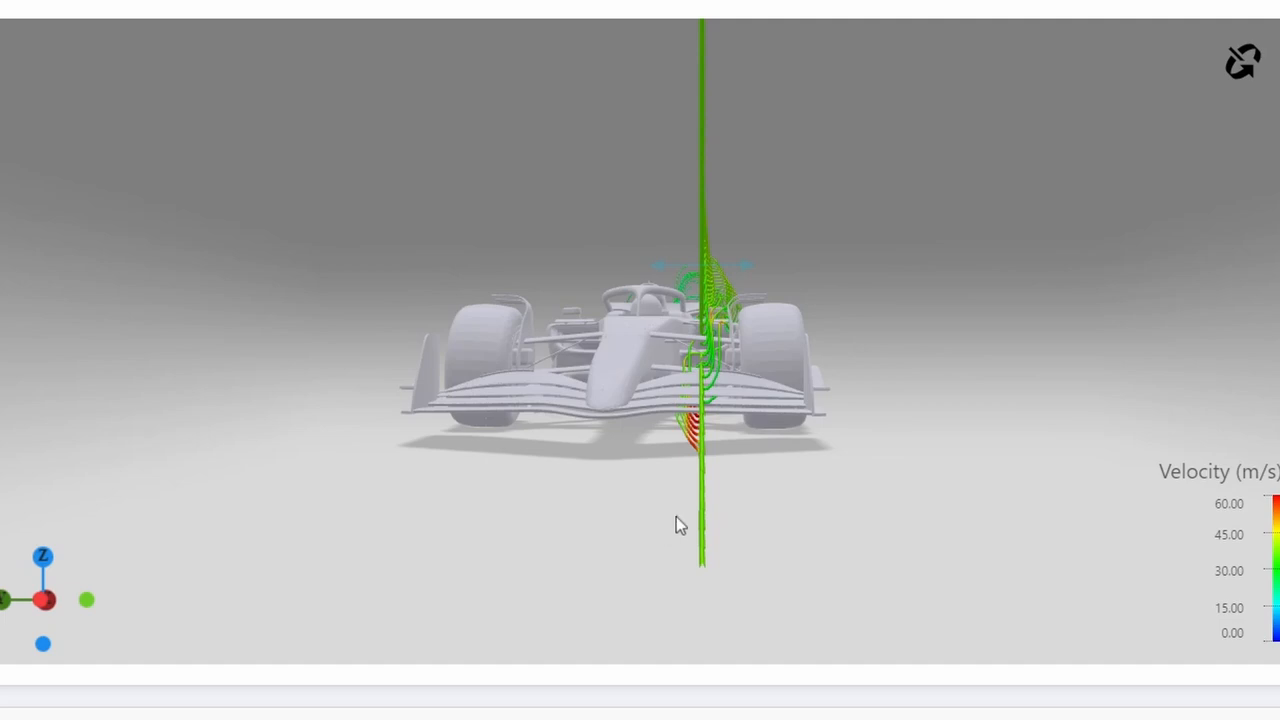
mouse_move(690, 265)
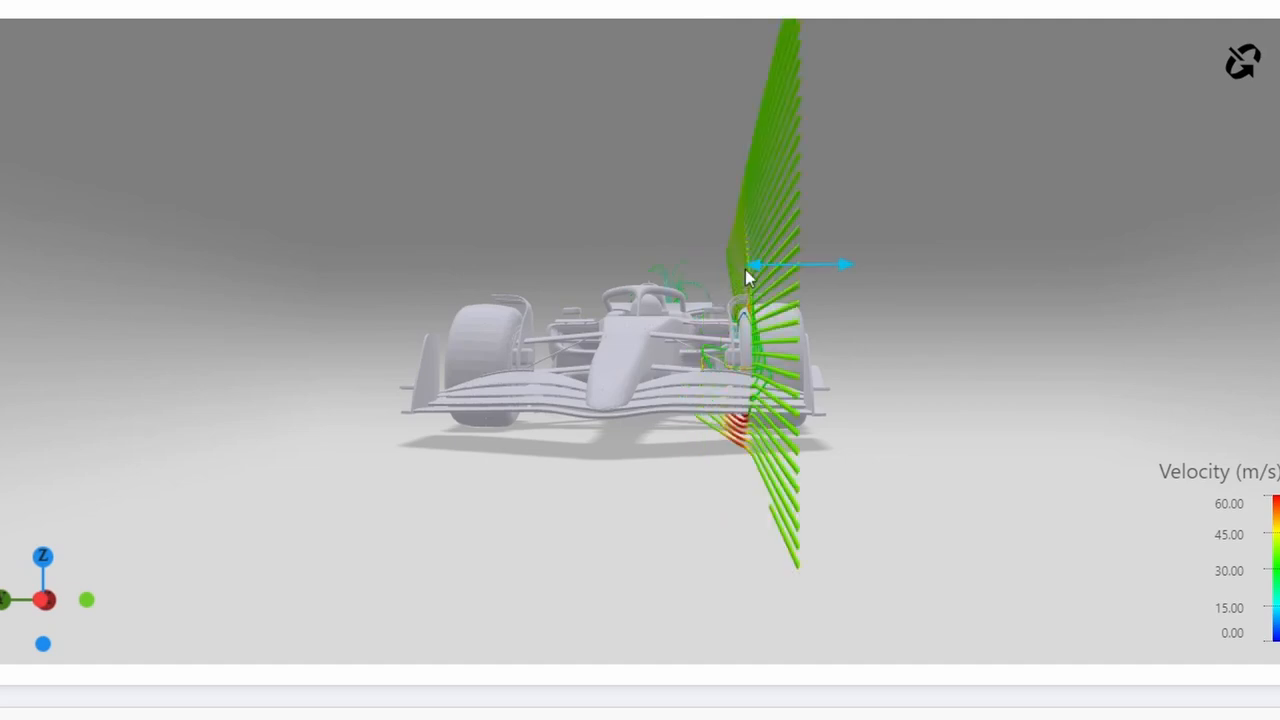
left_click_drag(745, 275, 675, 500)
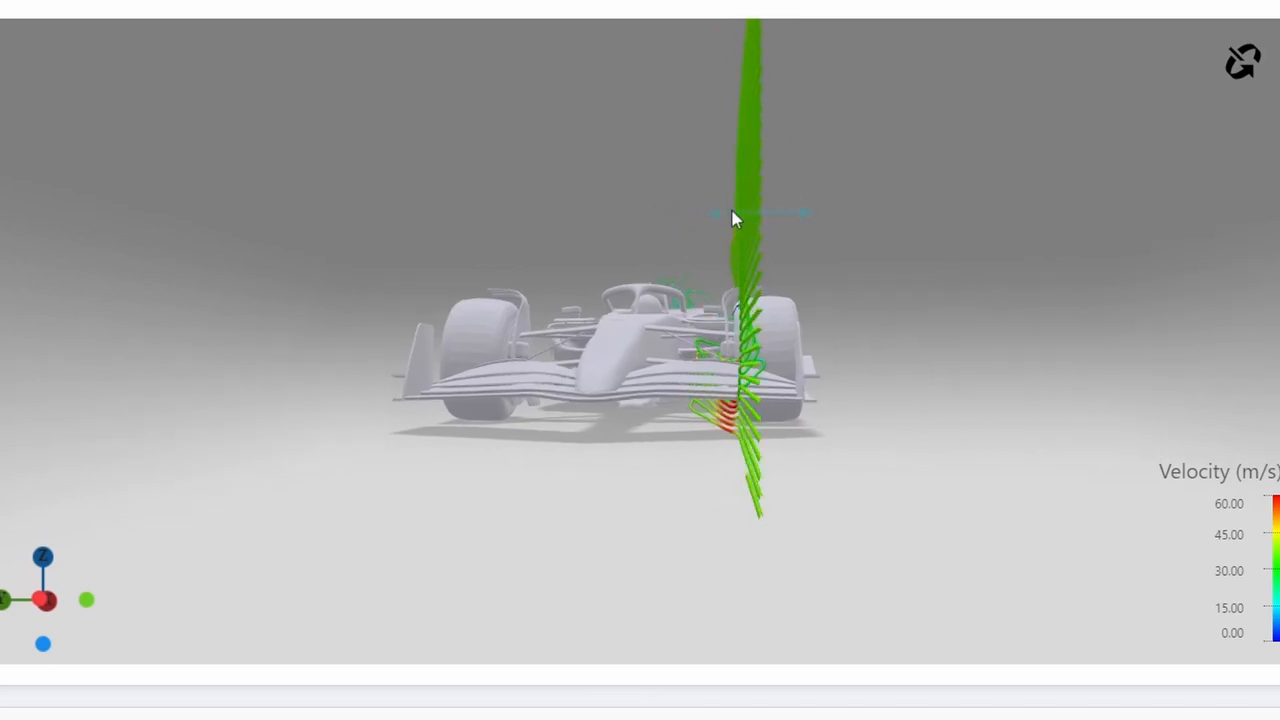
left_click_drag(735, 216, 770, 216)
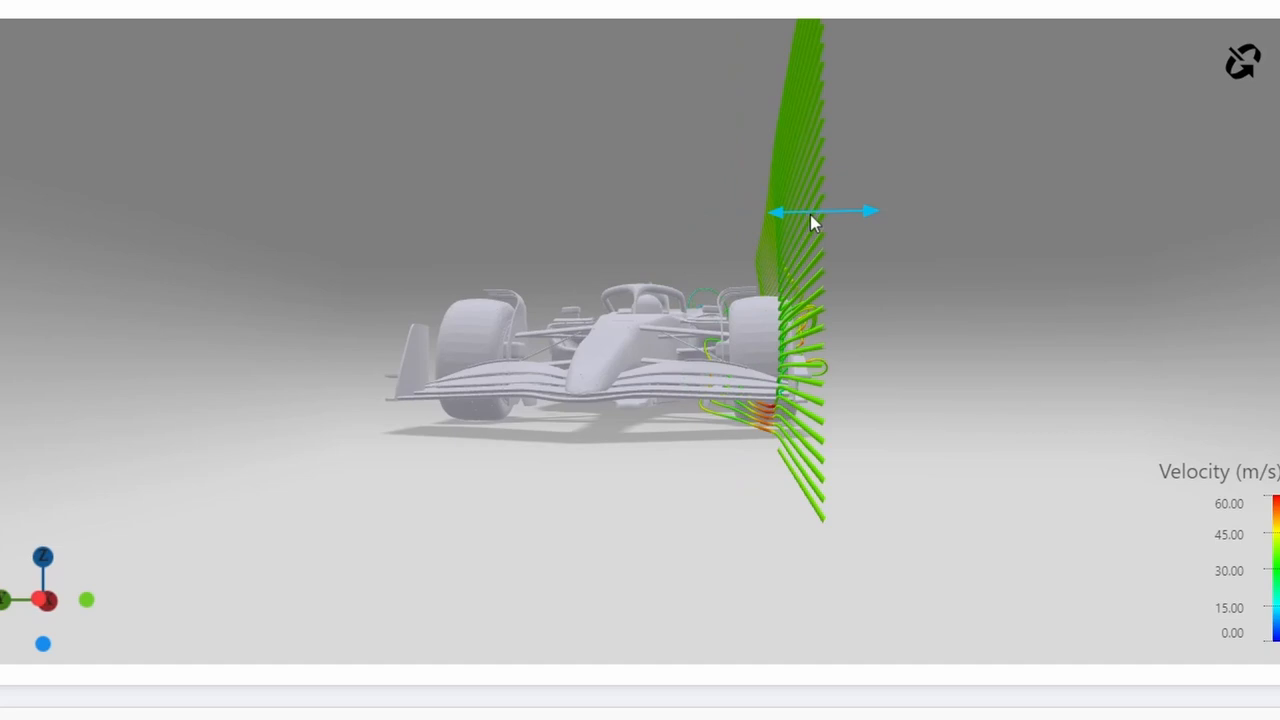
mouse_move(825, 222)
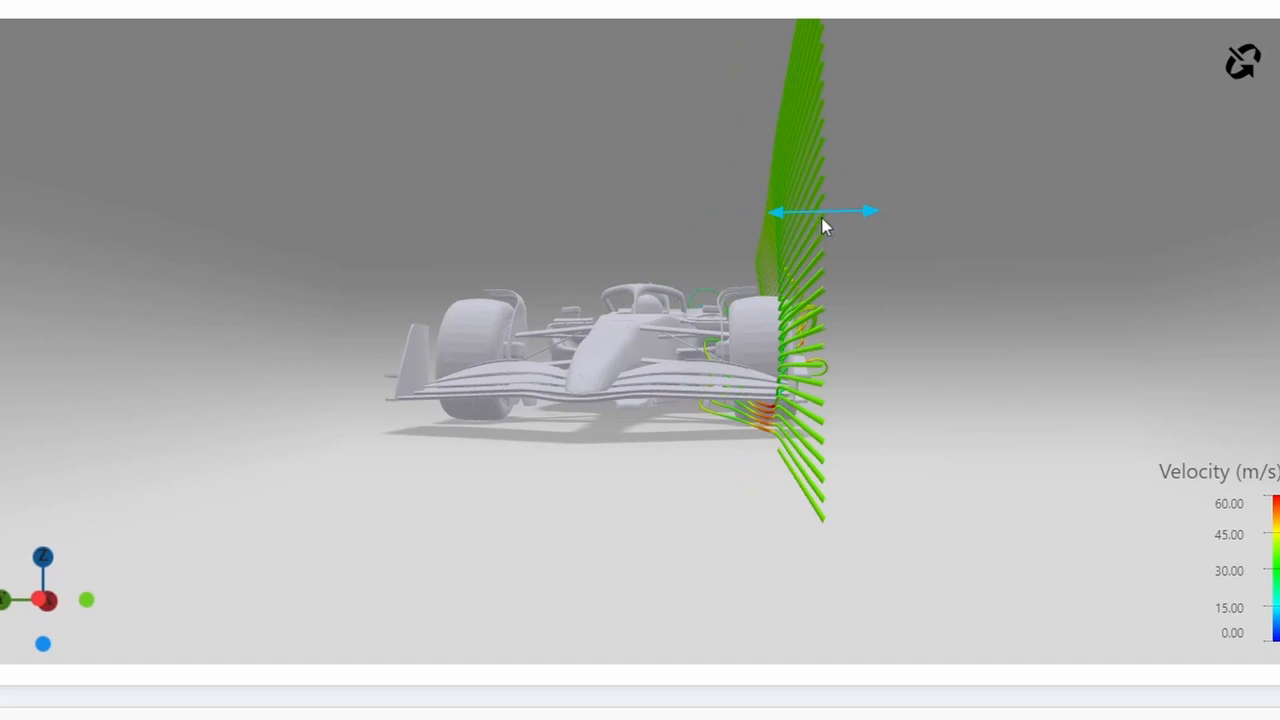
mouse_move(875, 231)
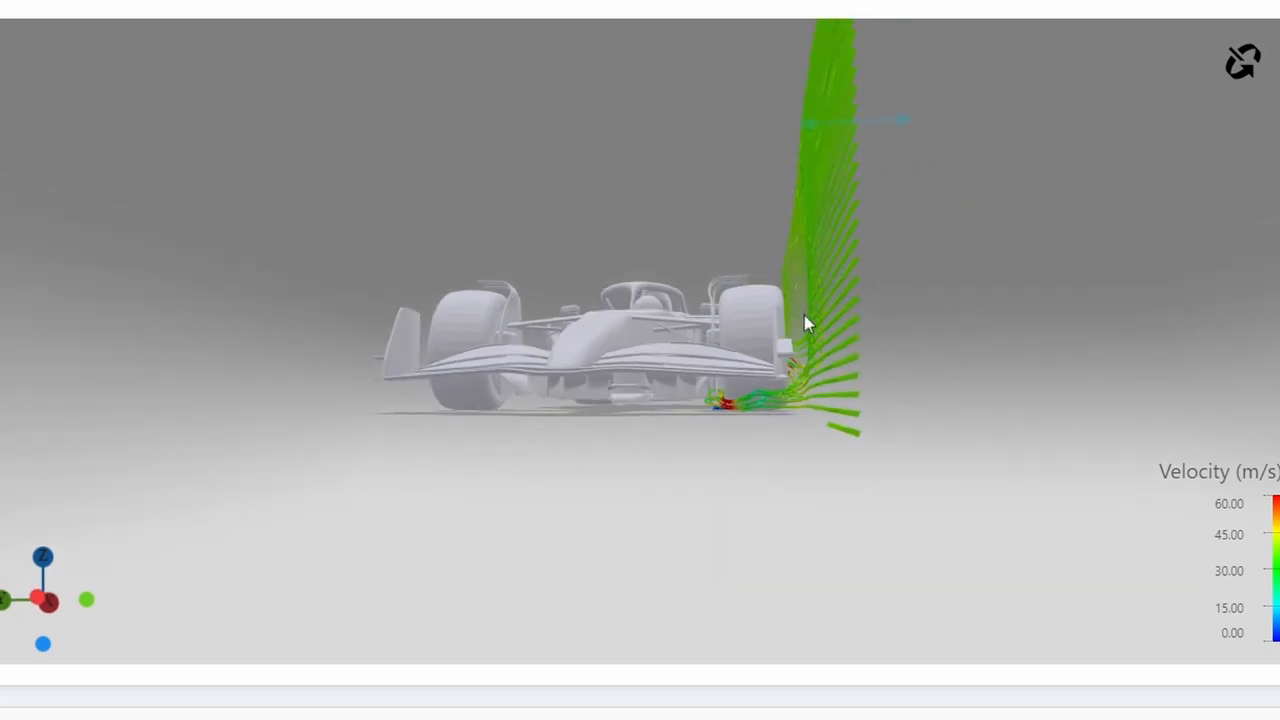
Close in on the streamlines around the front wing, floor and right front wheel.
left_click_drag(808, 322, 782, 430)
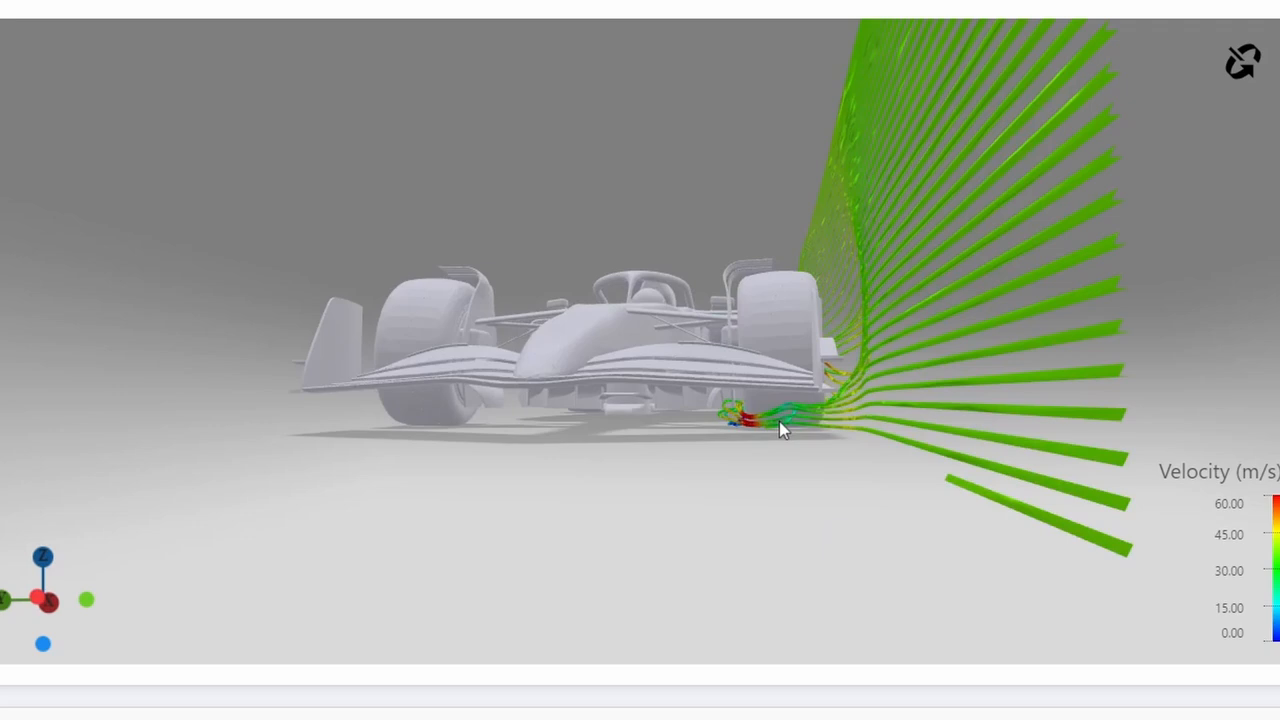
left_click_drag(783, 430, 727, 423)
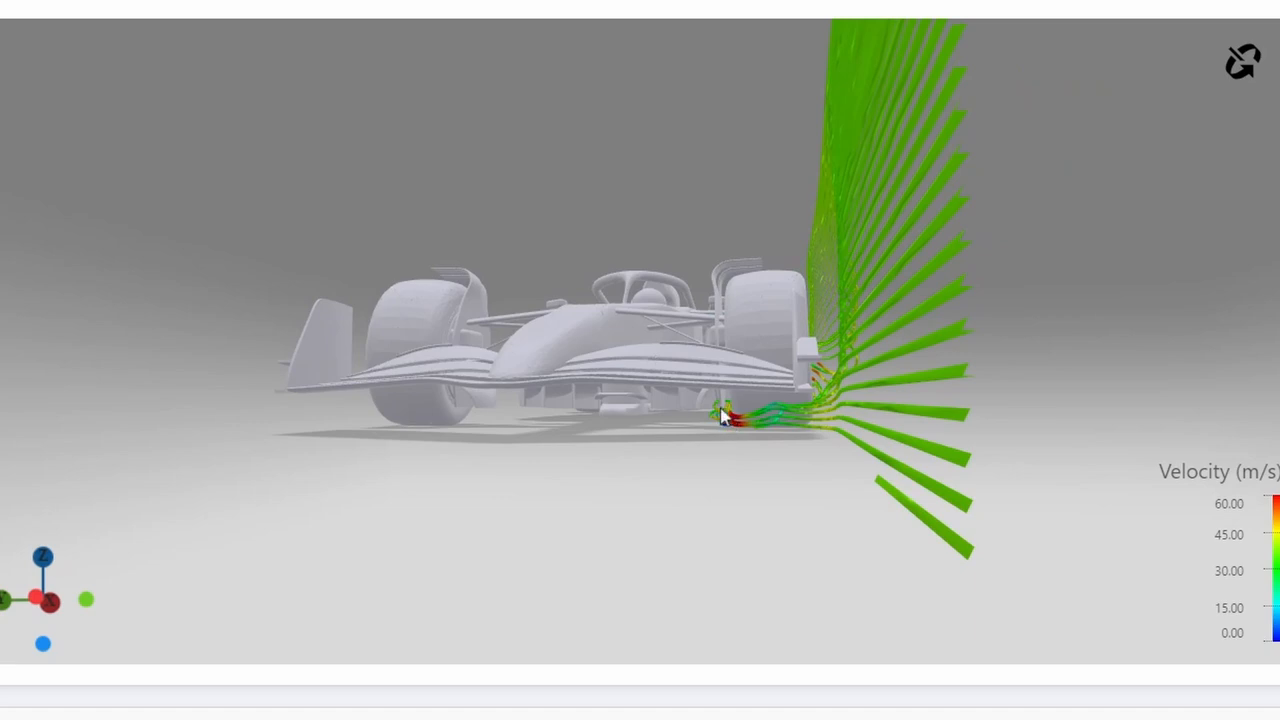
mouse_move(710, 422)
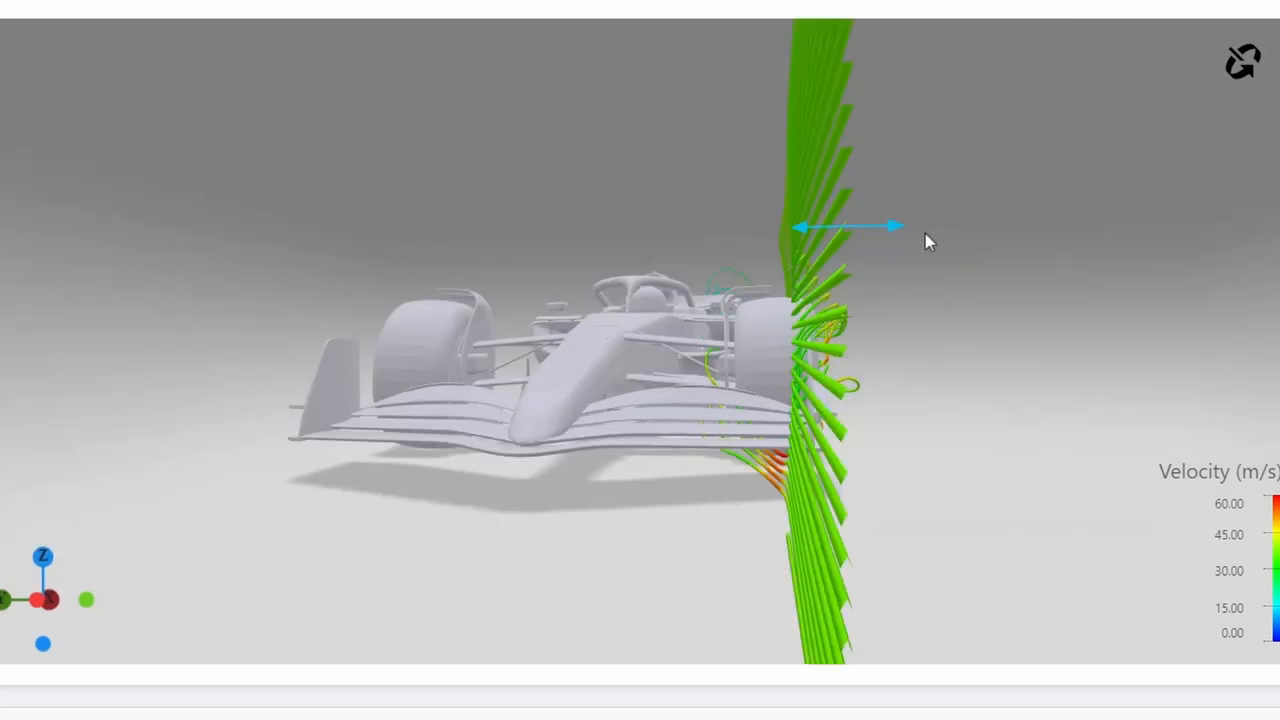
mouse_move(805, 260)
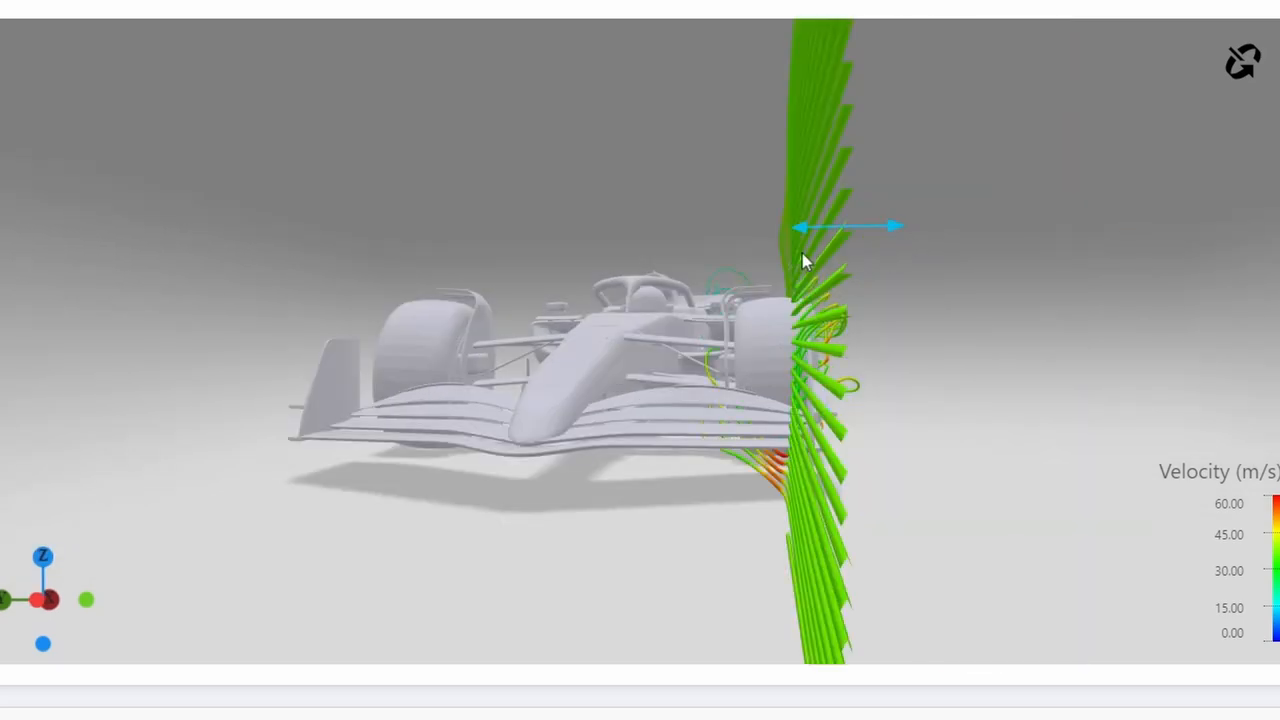
left_click_drag(810, 260, 585, 425)
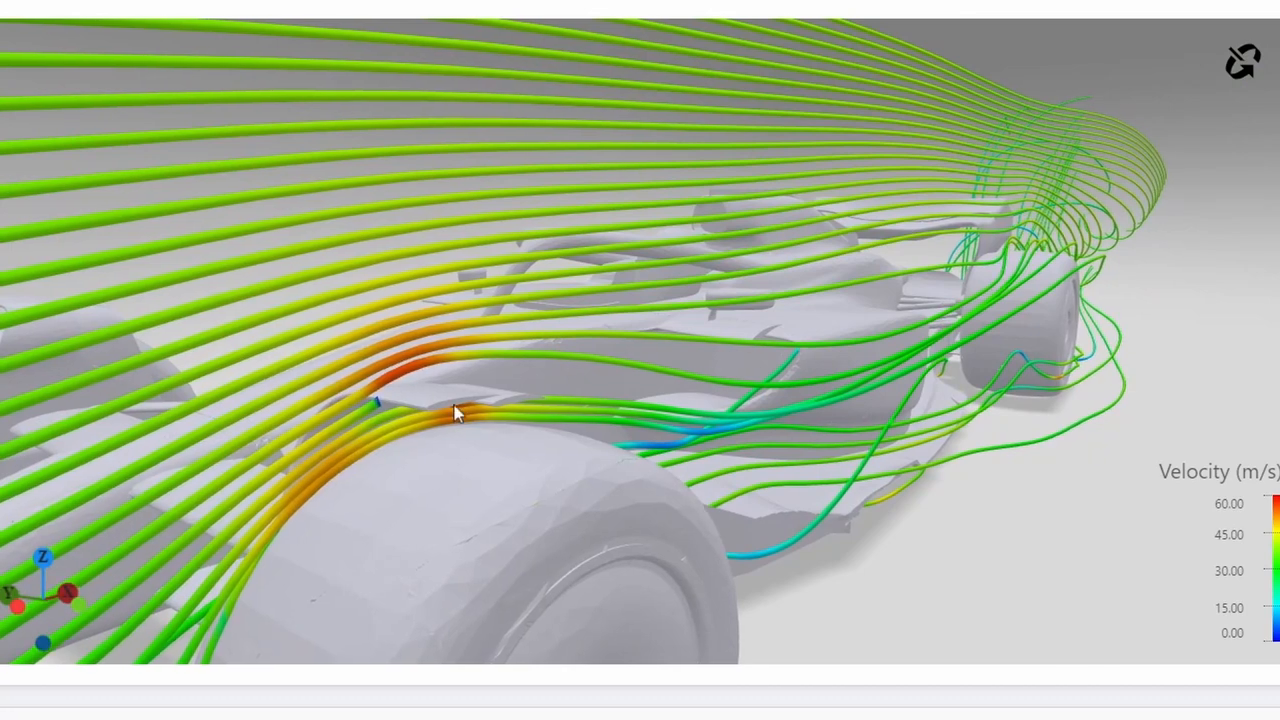
left_click_drag(455, 413, 290, 347)
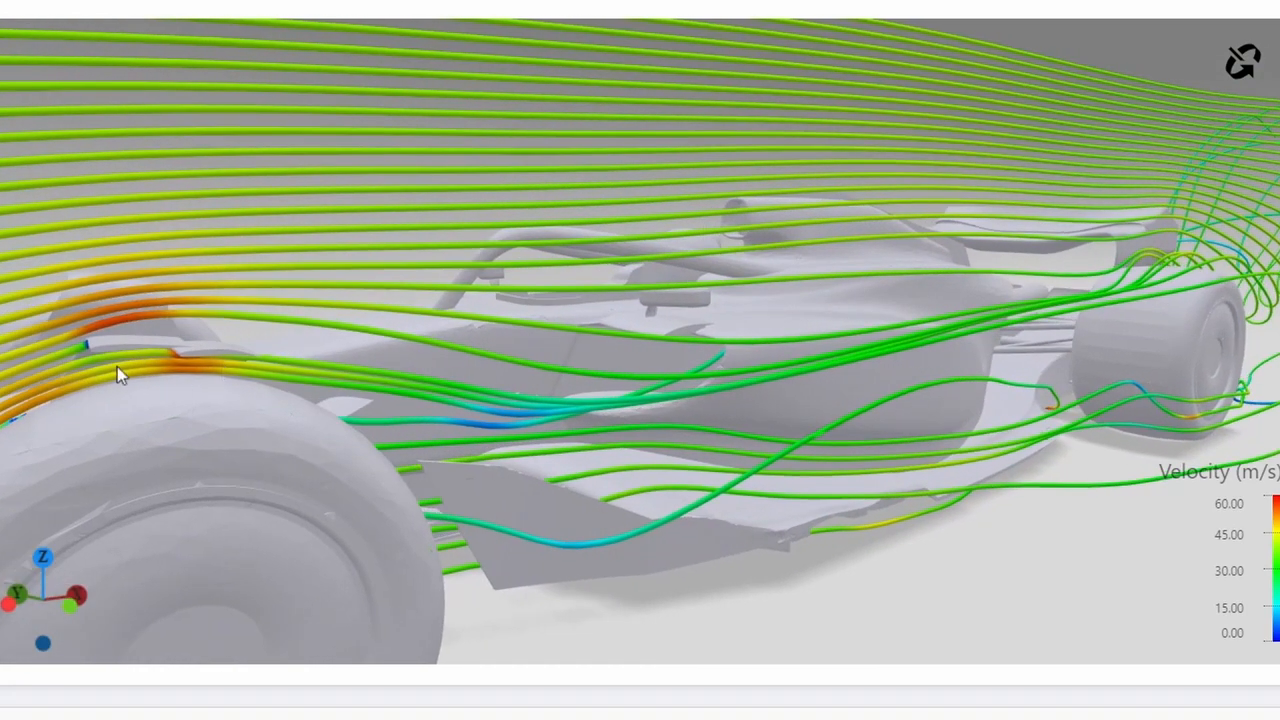
mouse_move(245, 370)
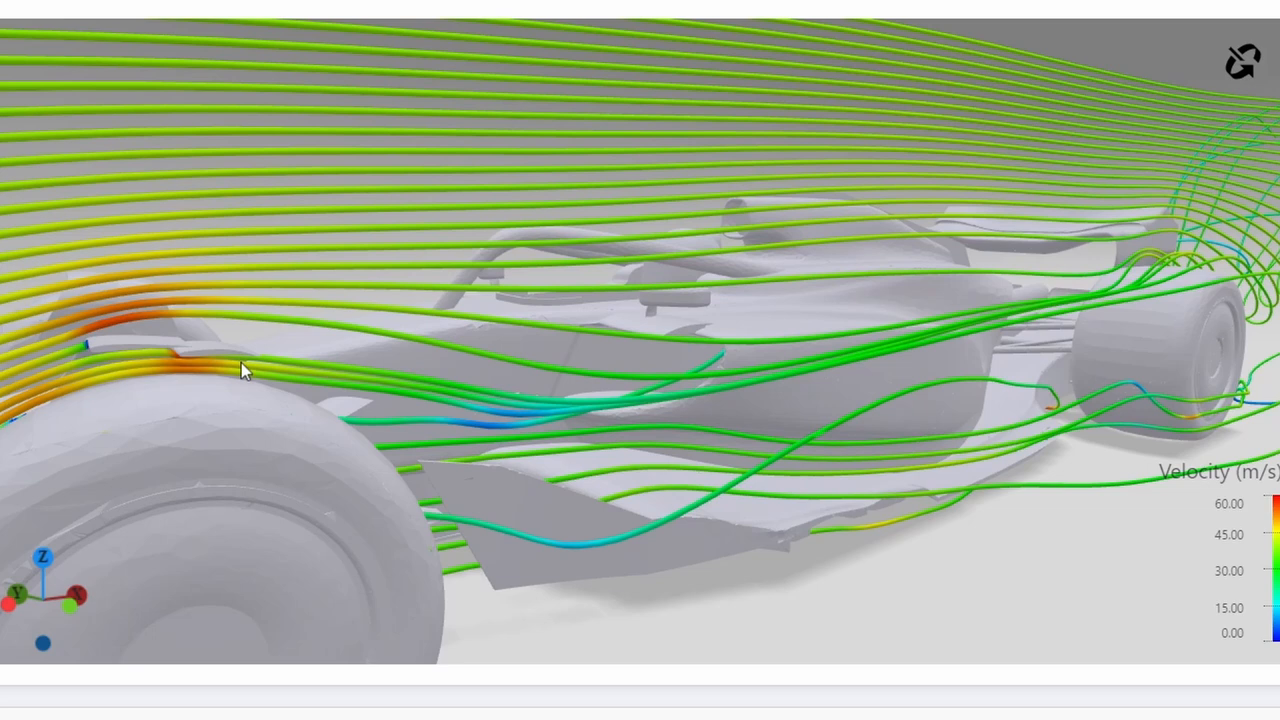
left_click_drag(245, 370, 450, 392)
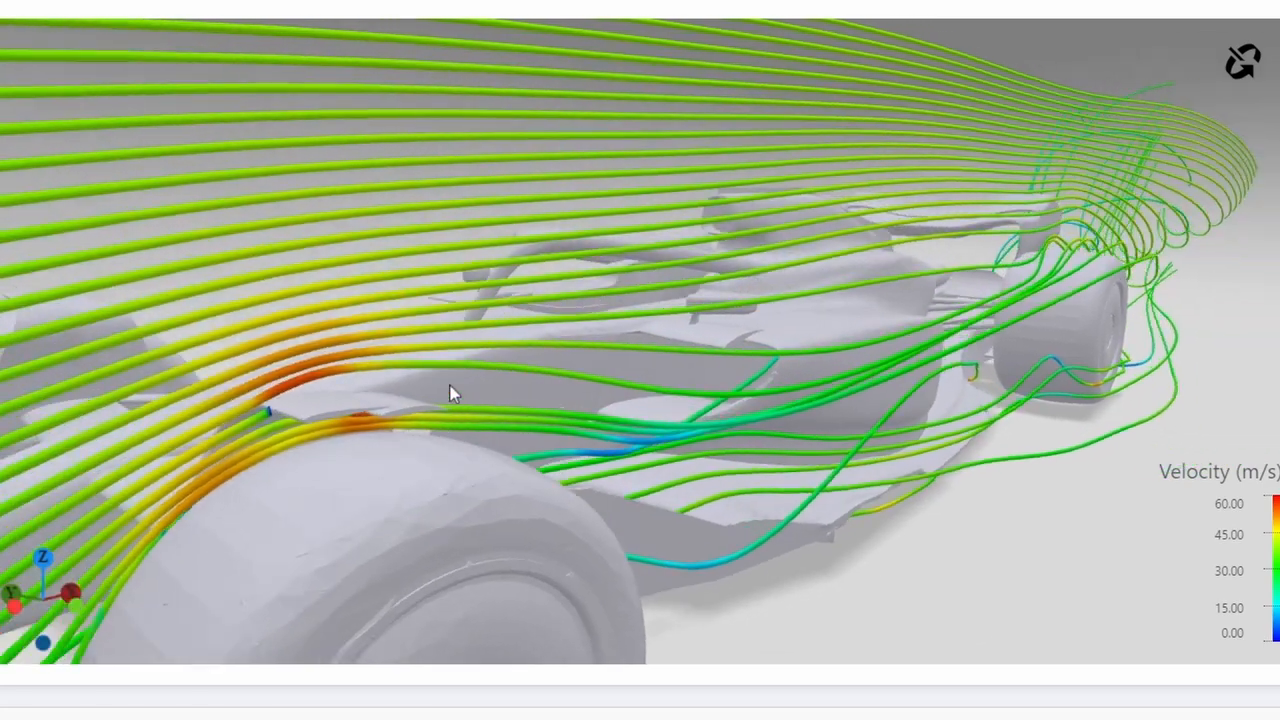
left_click_drag(450, 390, 715, 438)
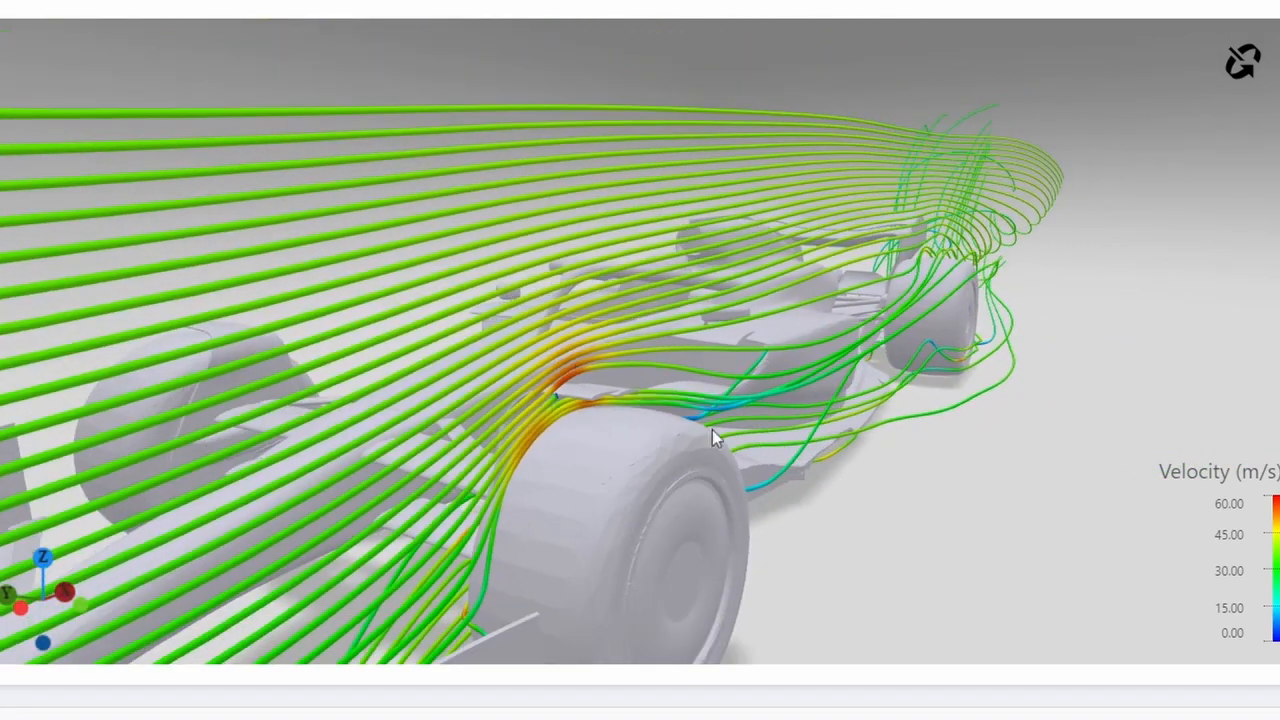
left_click_drag(717, 437, 740, 426)
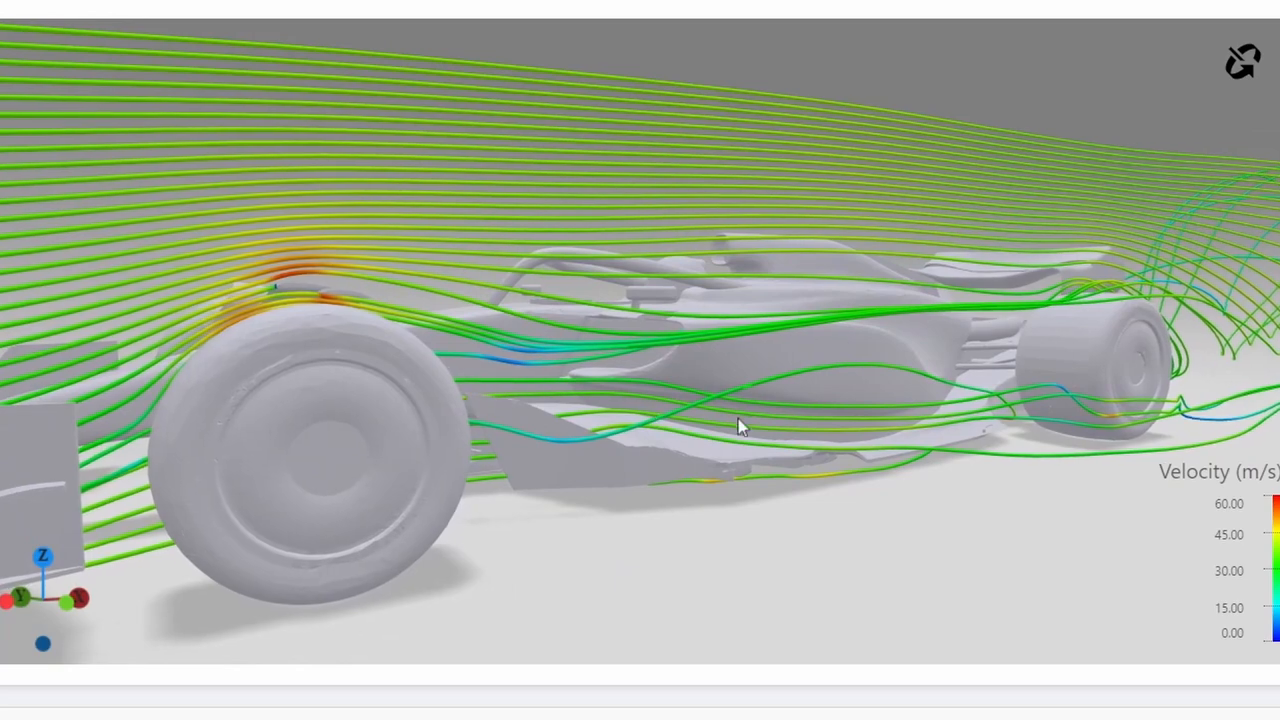
left_click_drag(740, 425, 685, 420)
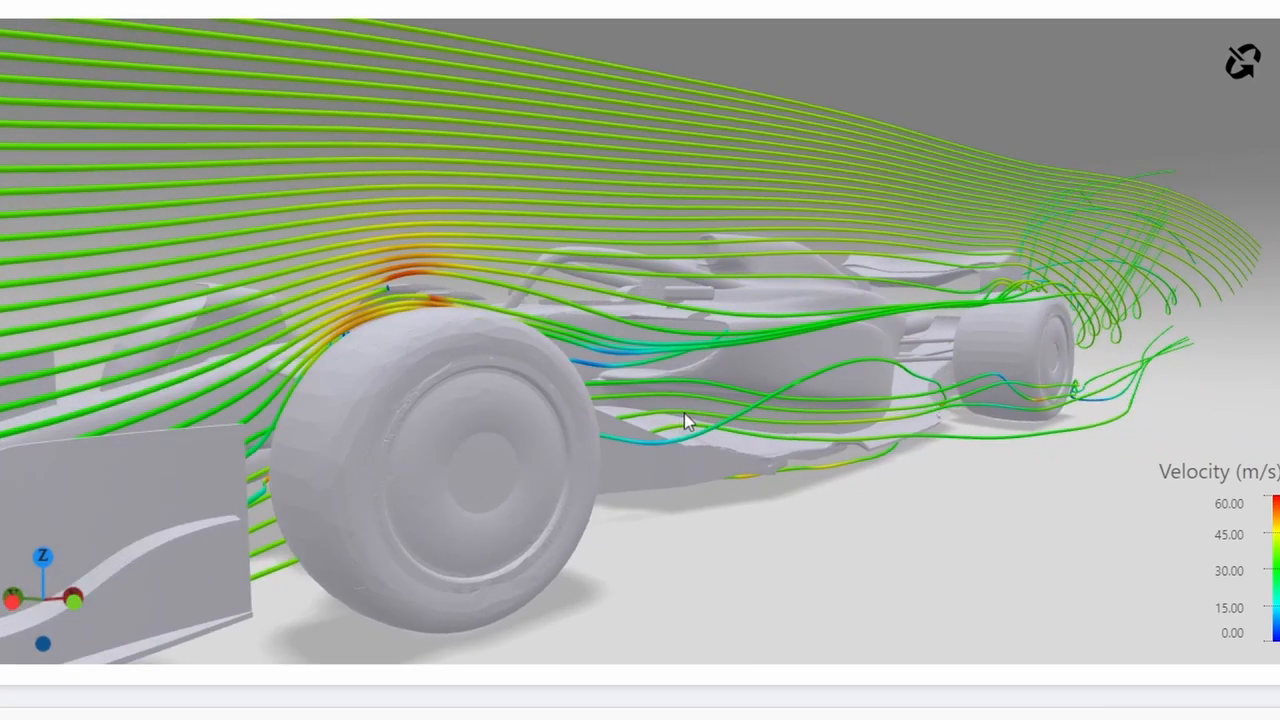
left_click_drag(690, 420, 700, 418)
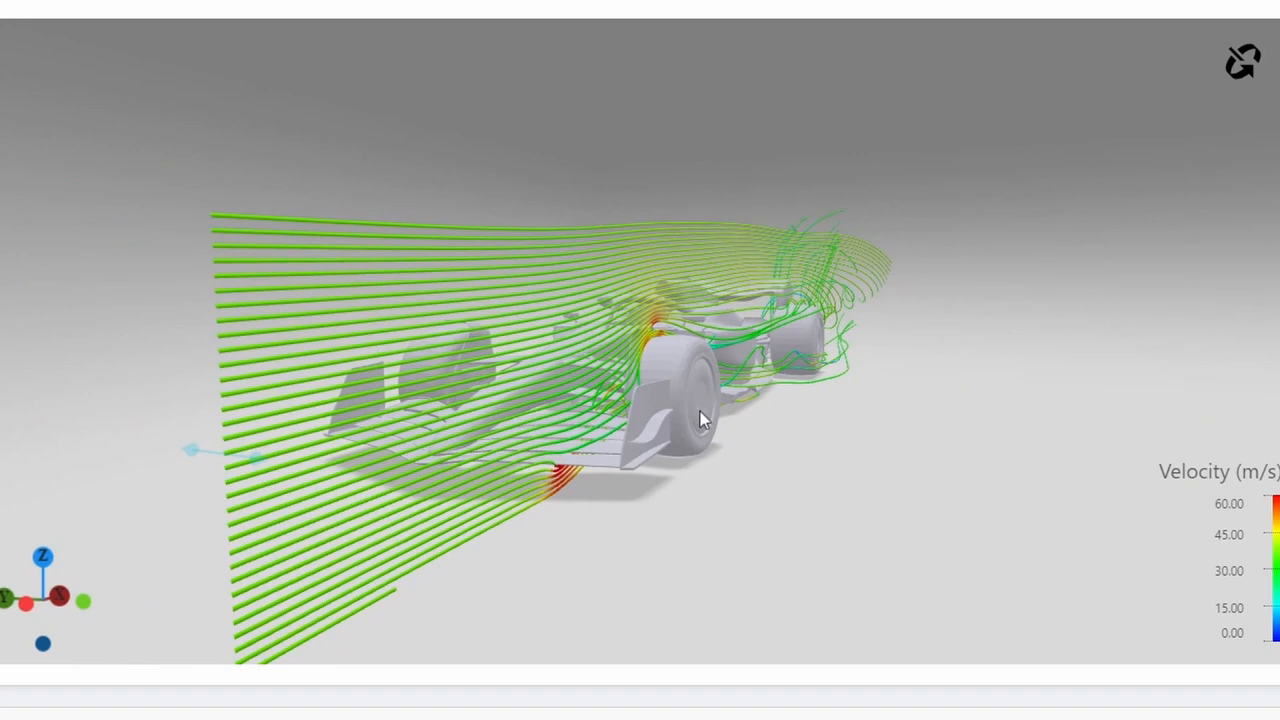
Orbit to a three-quarter view and frame the sidepod and floor-edge streamlines.
left_click_drag(700, 418, 825, 555)
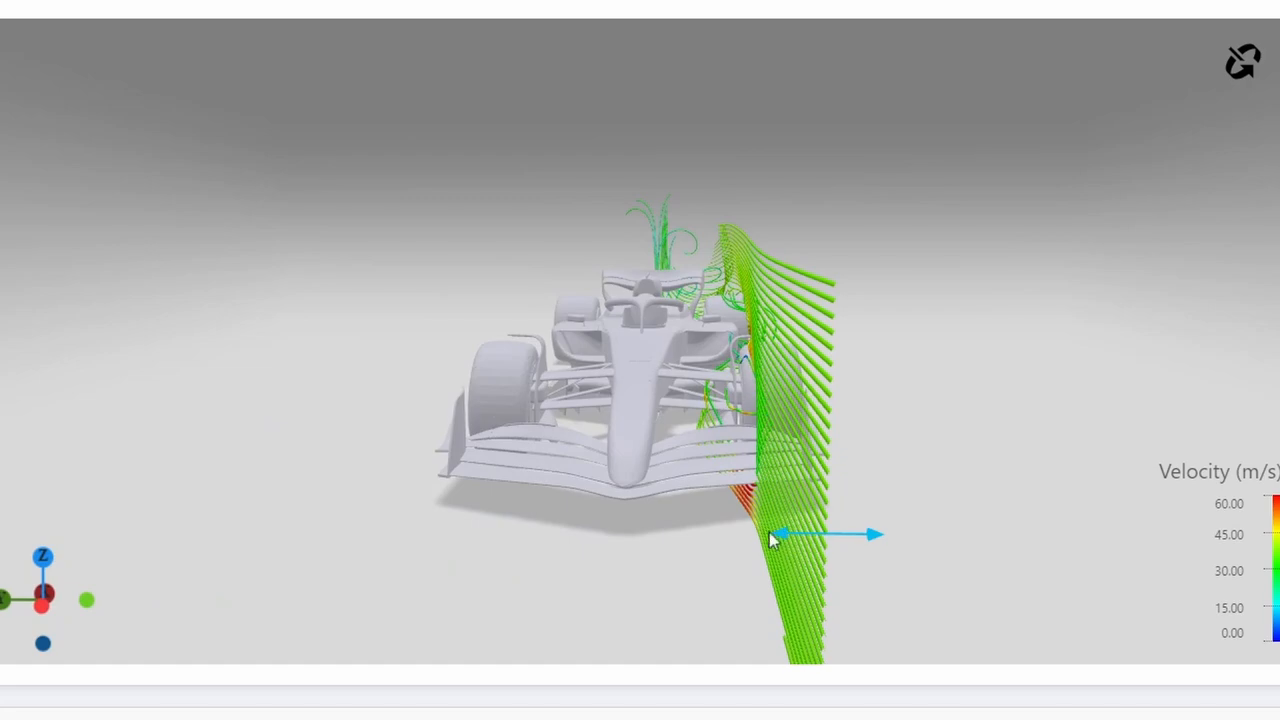
left_click_drag(775, 540, 780, 365)
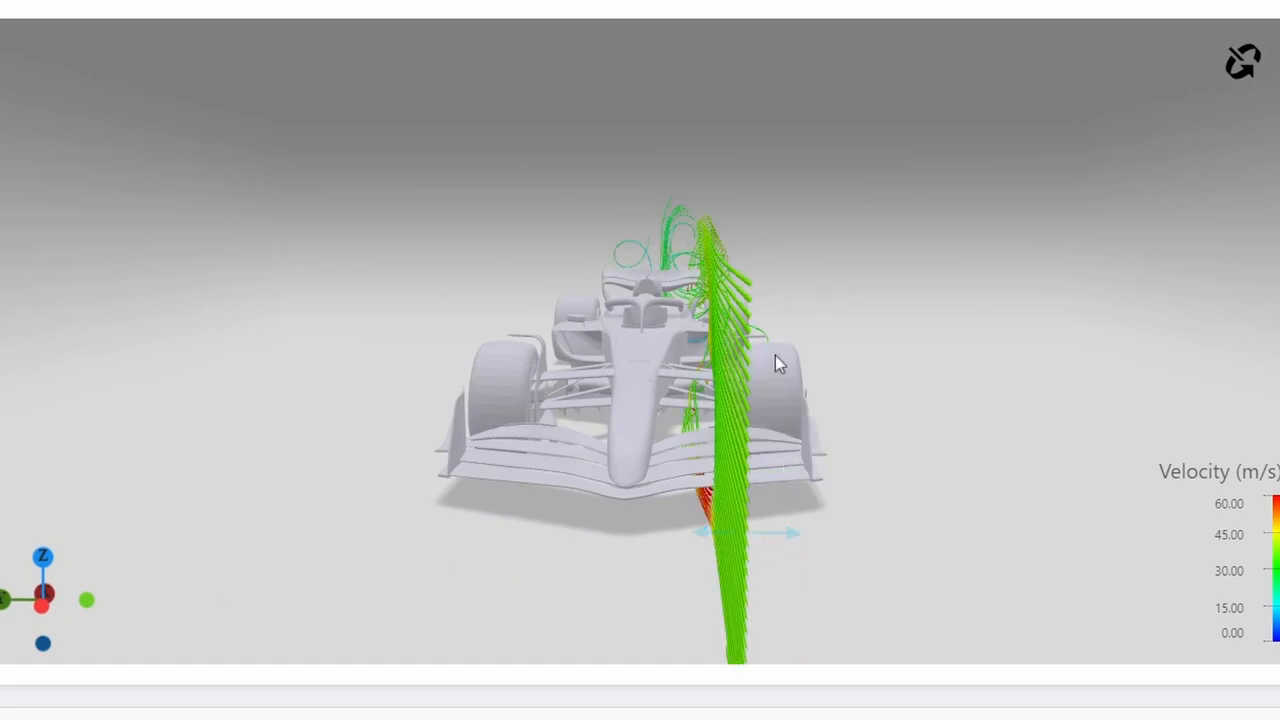
left_click_drag(780, 365, 685, 445)
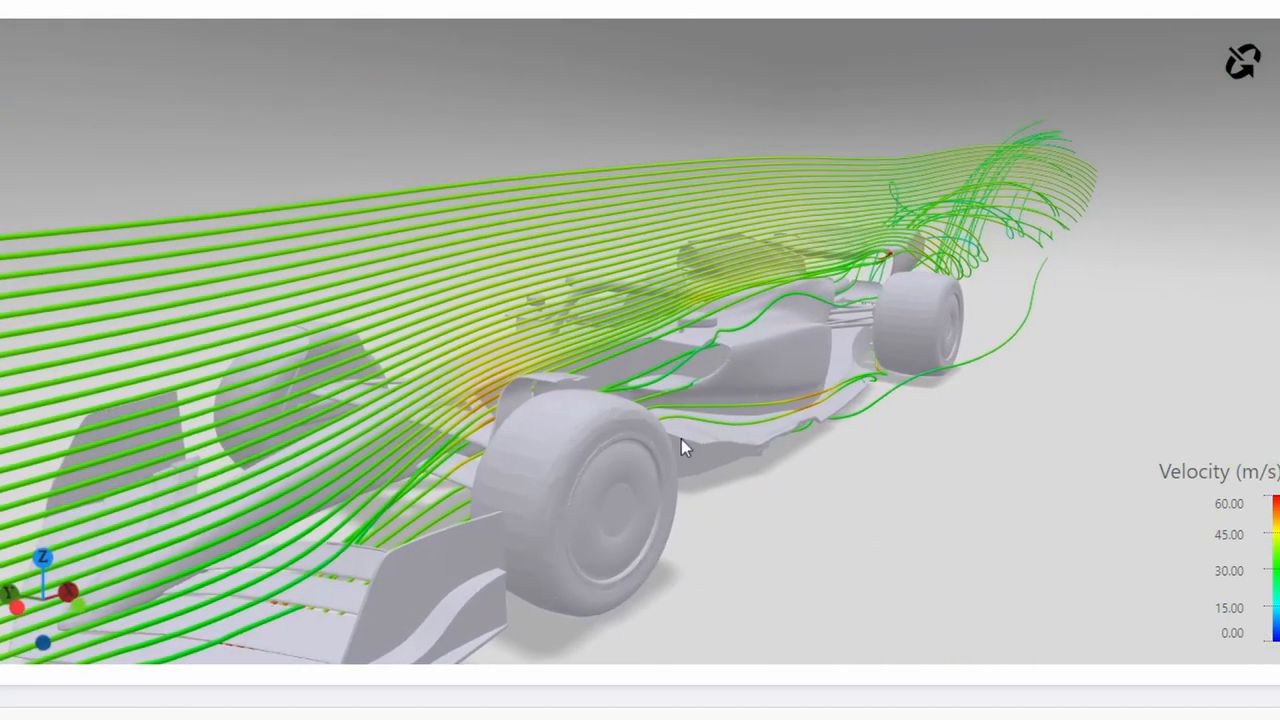
left_click_drag(685, 447, 730, 460)
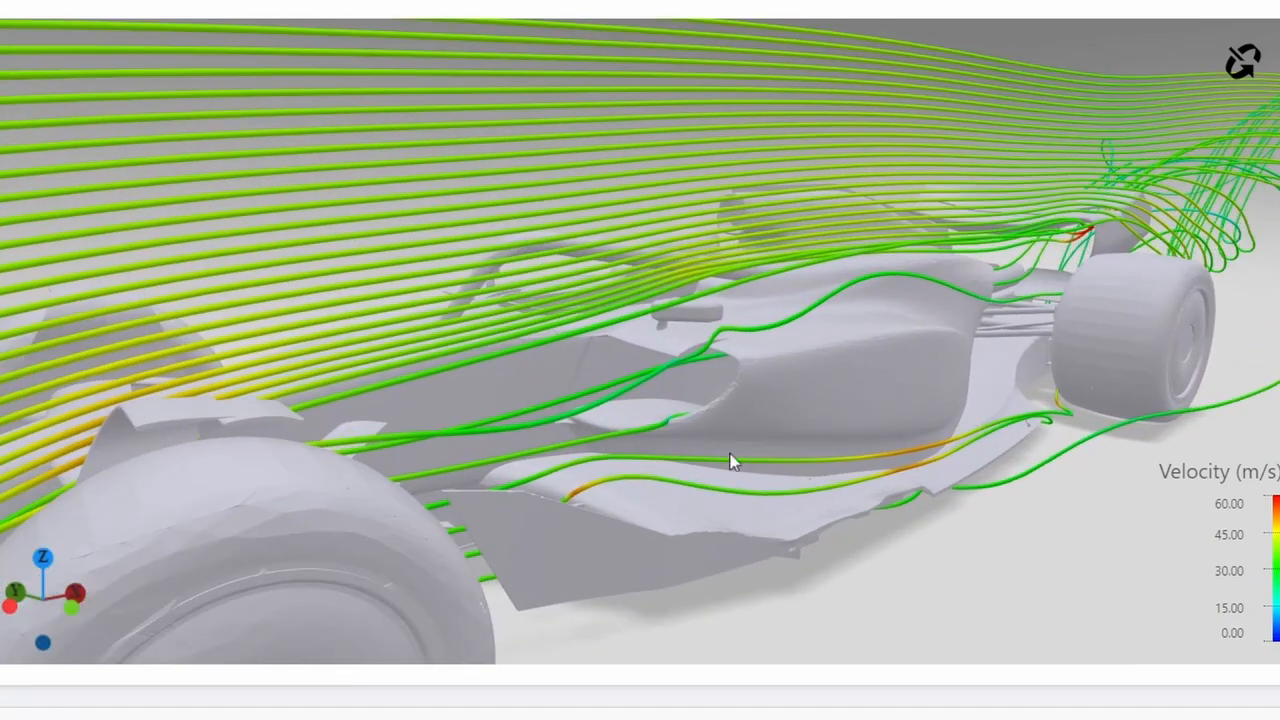
left_click_drag(730, 460, 505, 445)
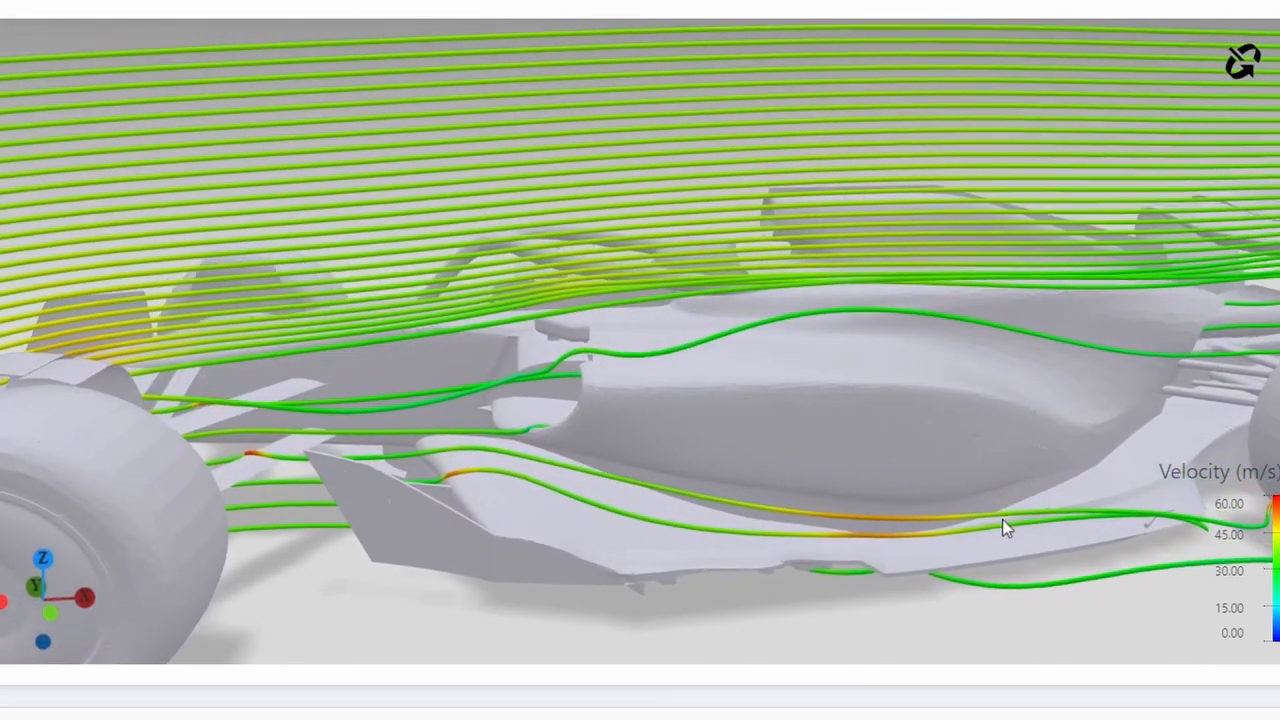
left_click_drag(1007, 528, 868, 545)
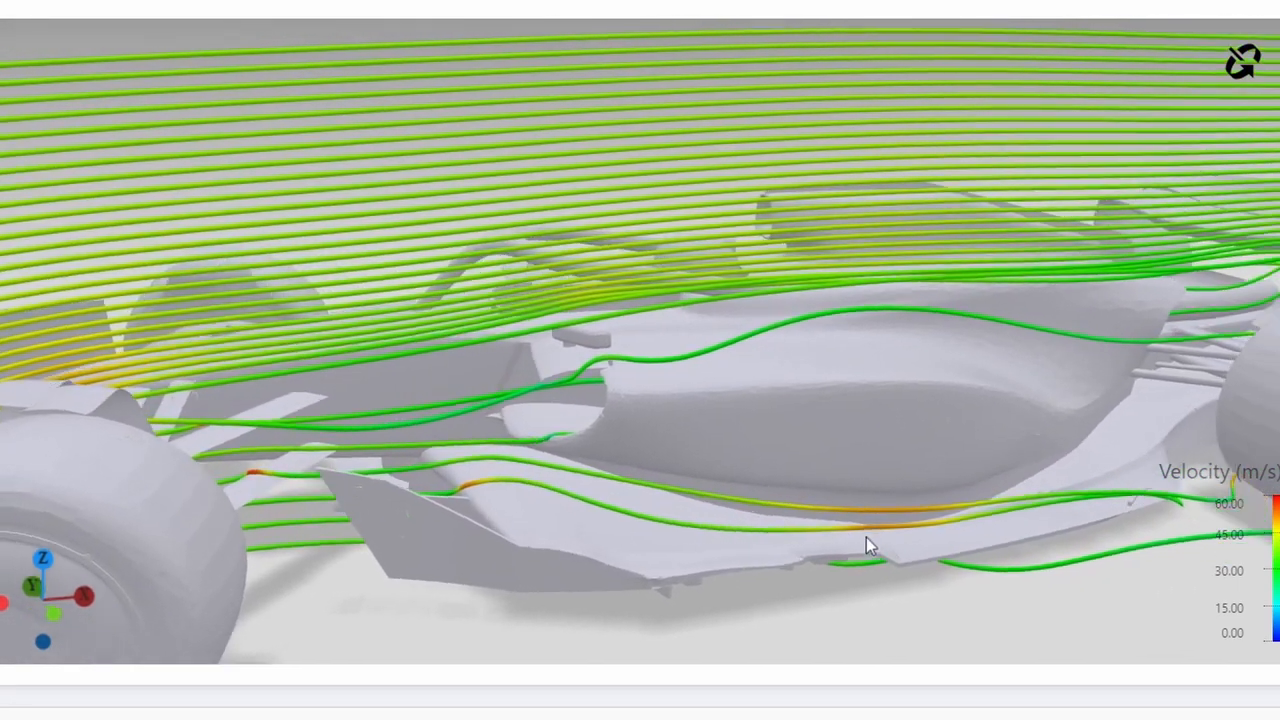
left_click_drag(868, 545, 925, 490)
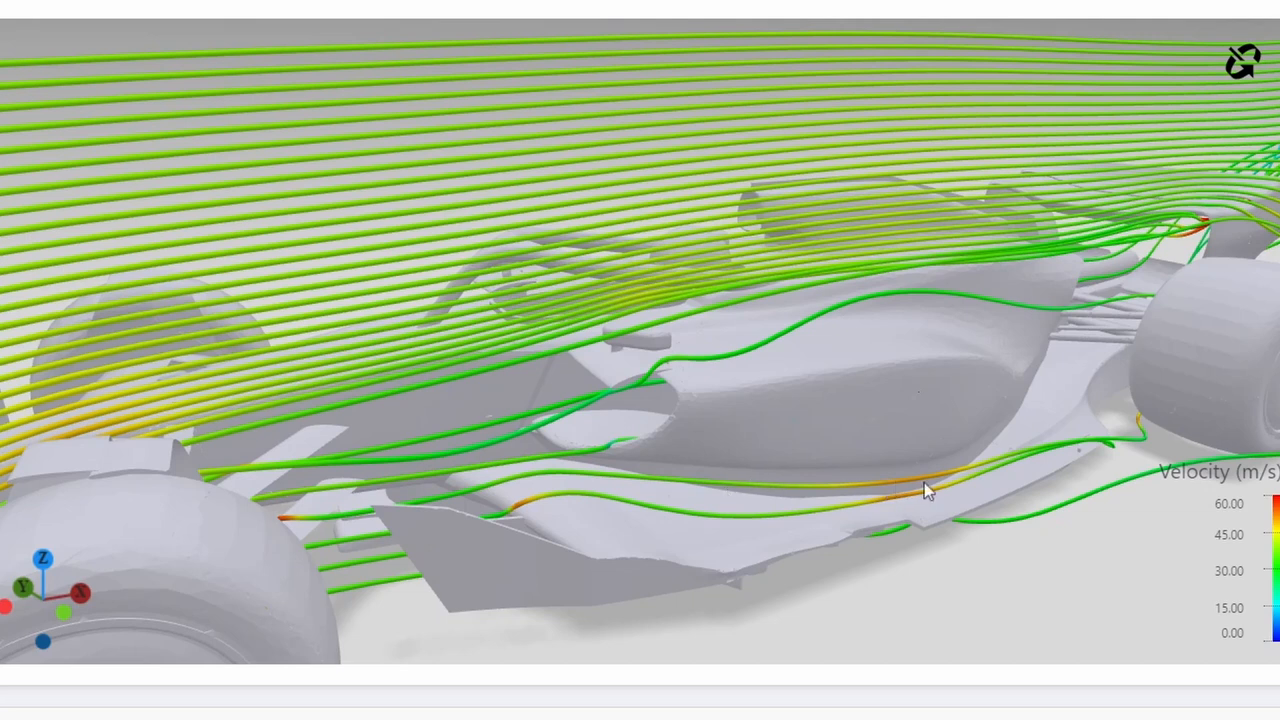
mouse_move(1008, 500)
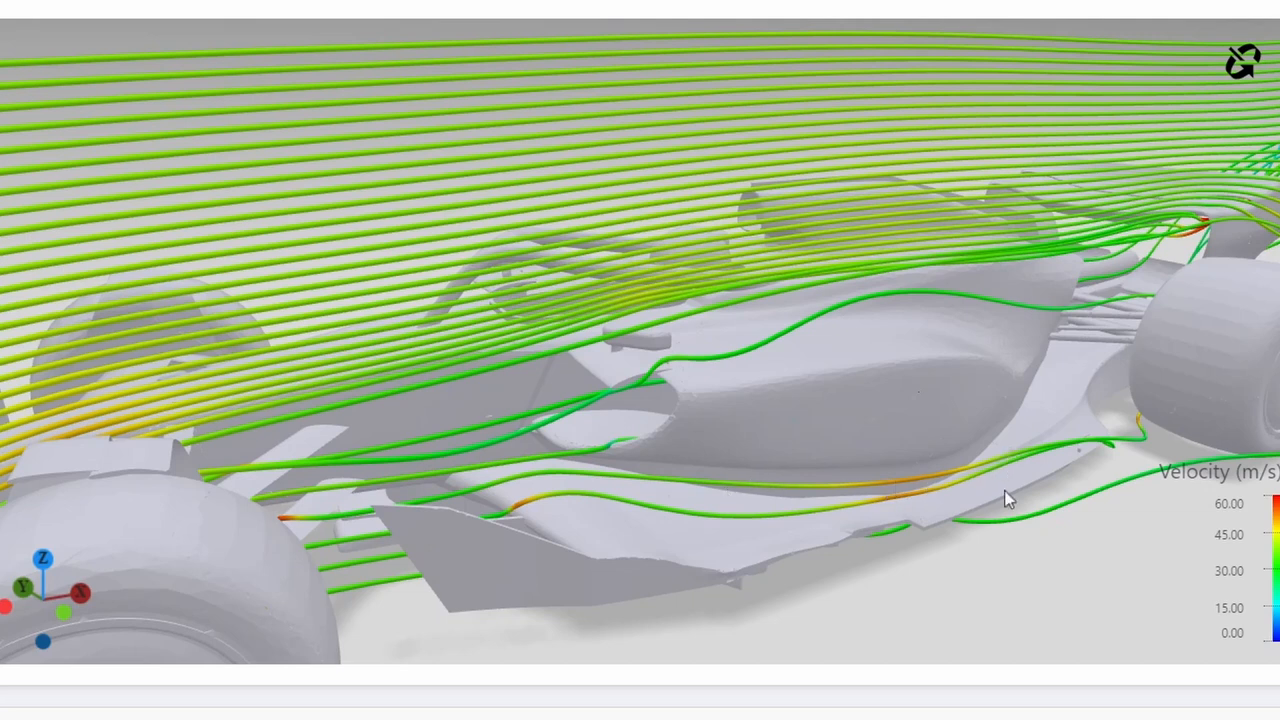
mouse_move(983, 472)
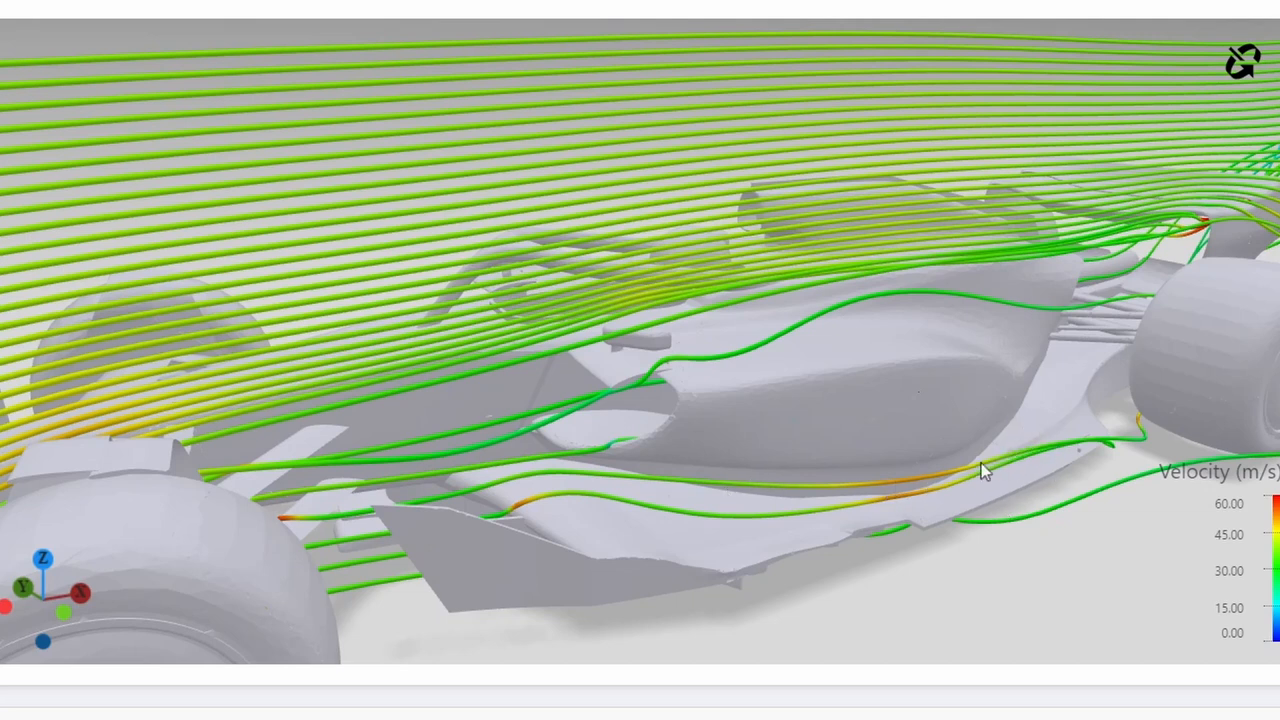
mouse_move(1030, 452)
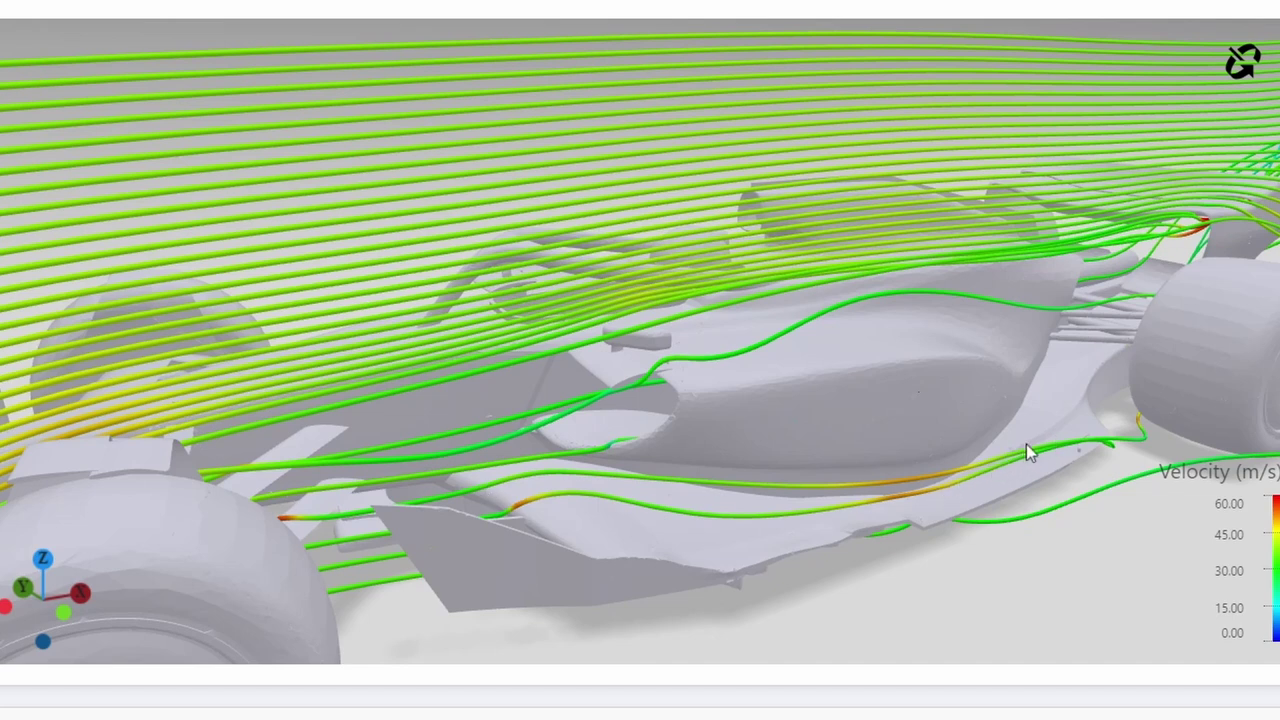
mouse_move(1113, 434)
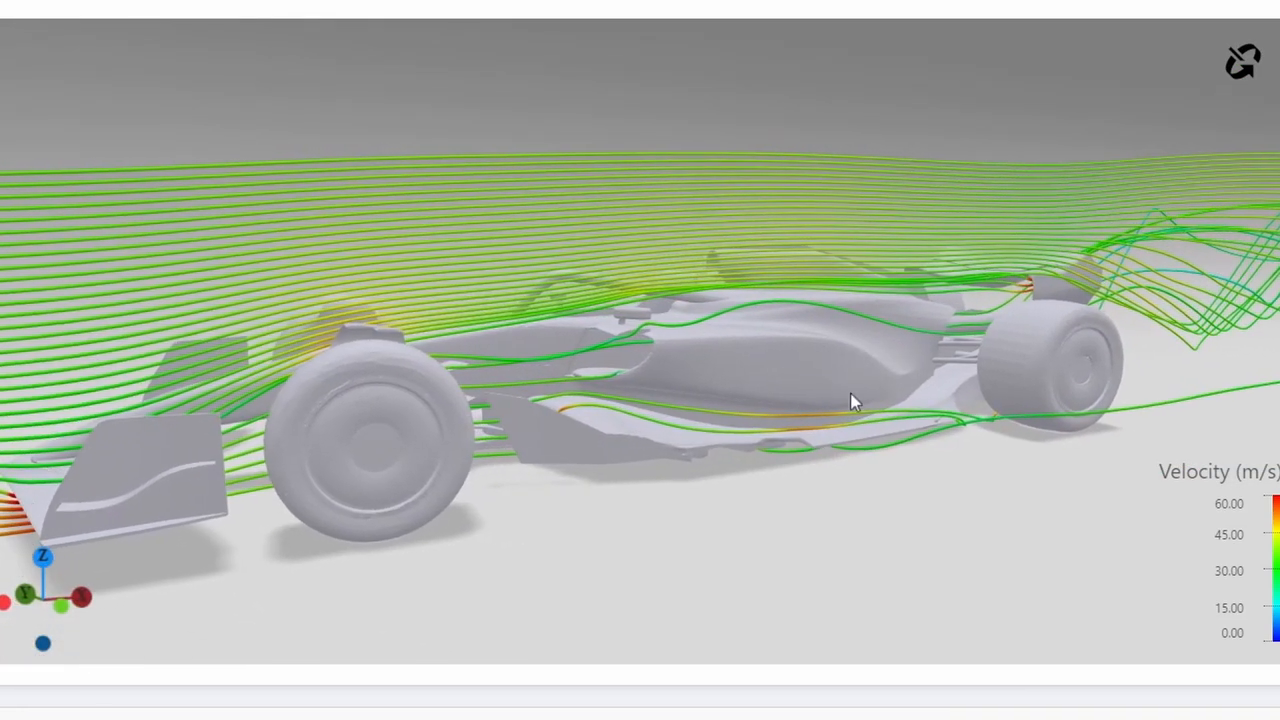
Inspect flow around the sidepod, rear wheel and rear suspension, then pull back to the whole car.
left_click_drag(855, 401, 1045, 413)
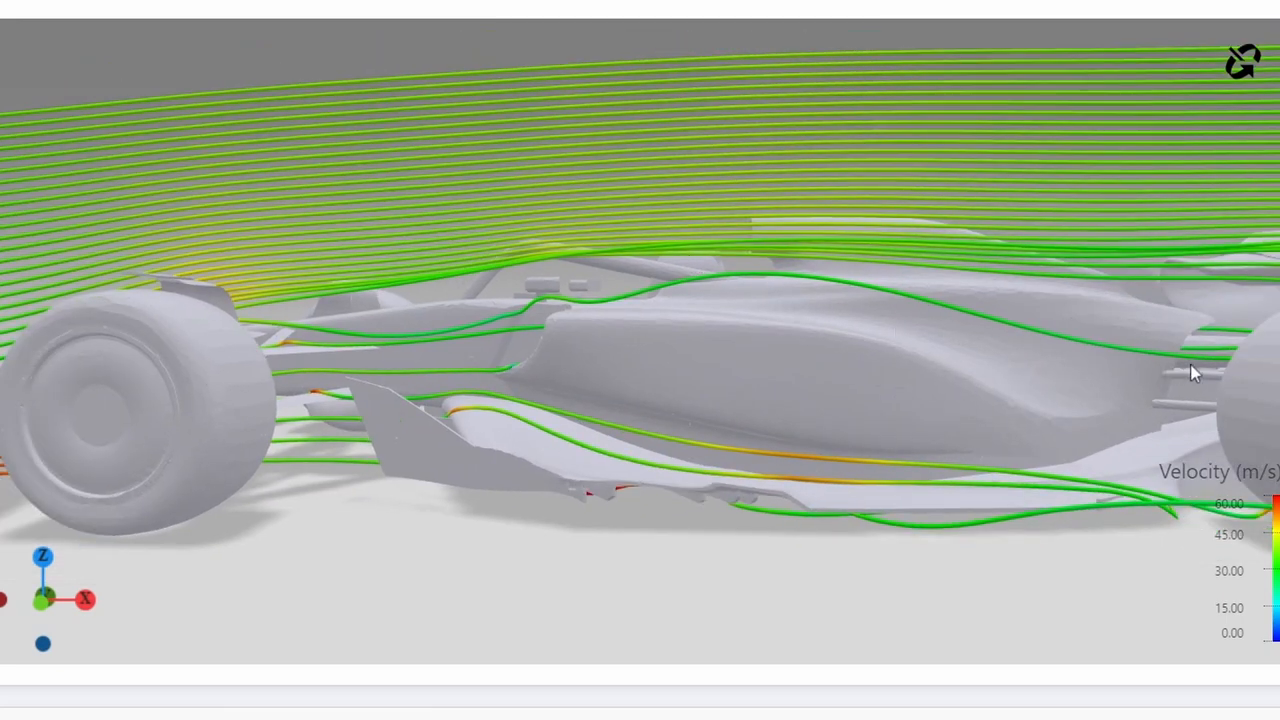
mouse_move(705, 280)
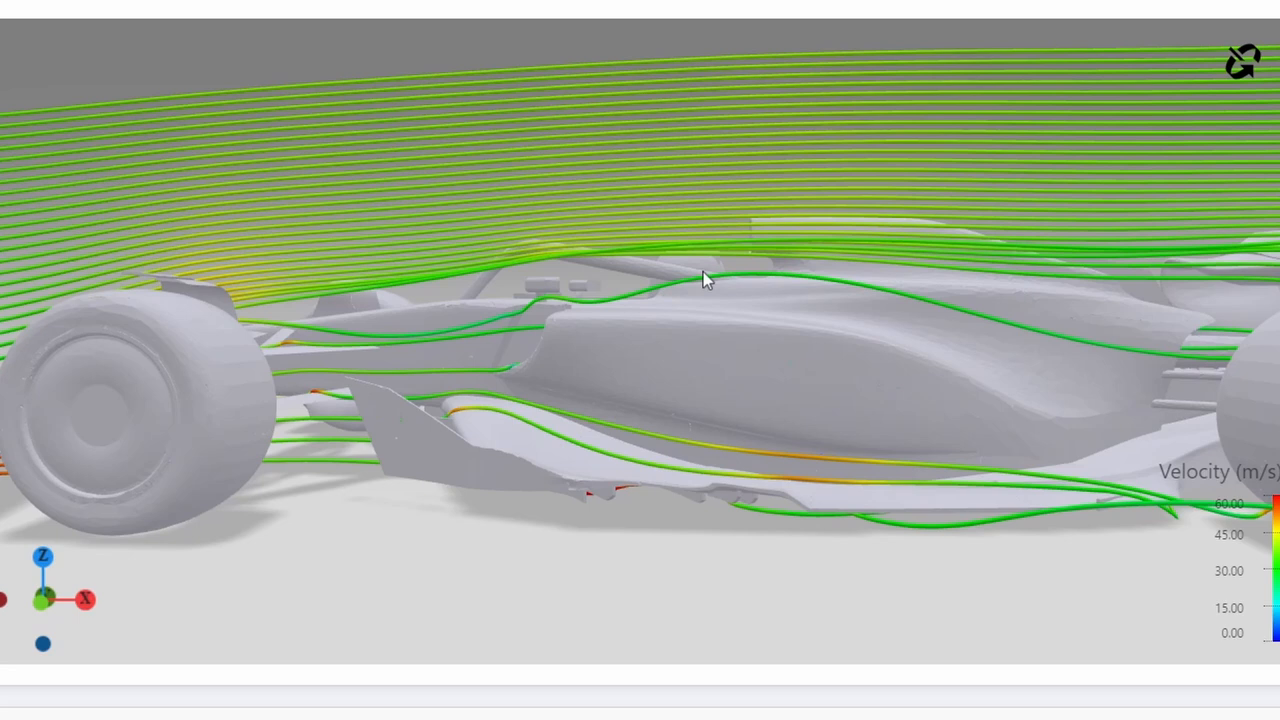
mouse_move(712, 315)
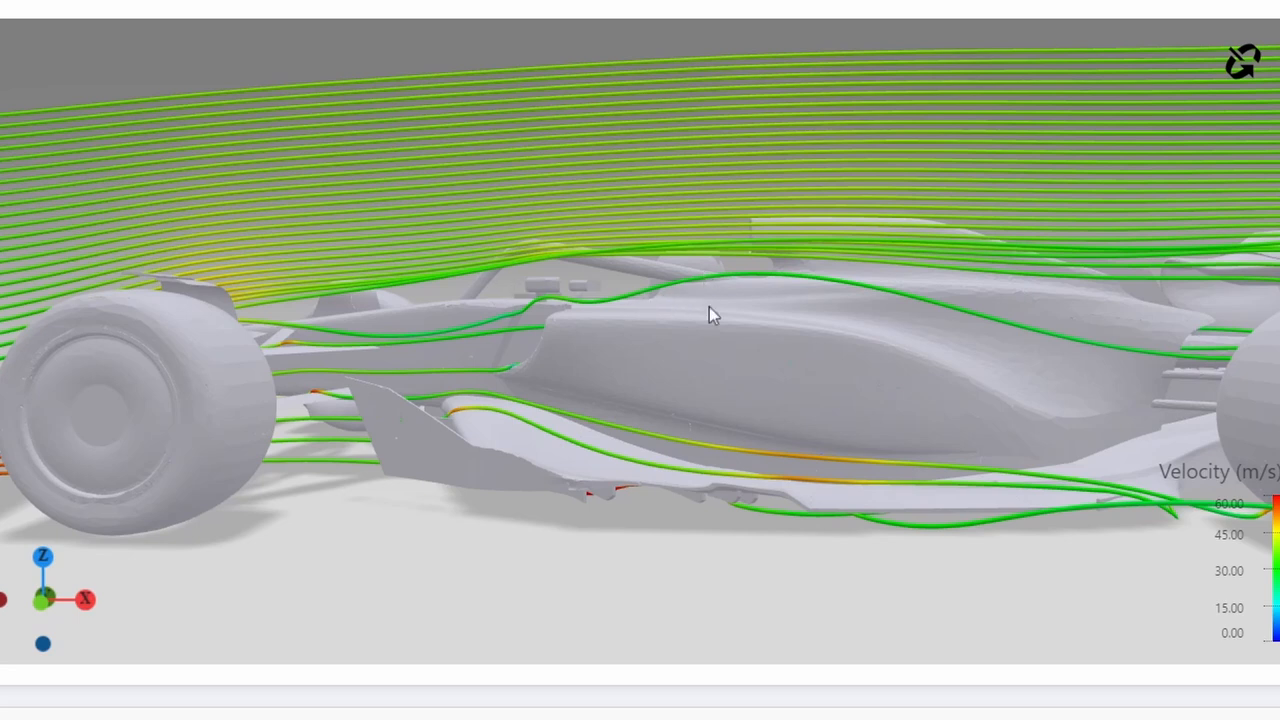
mouse_move(775, 255)
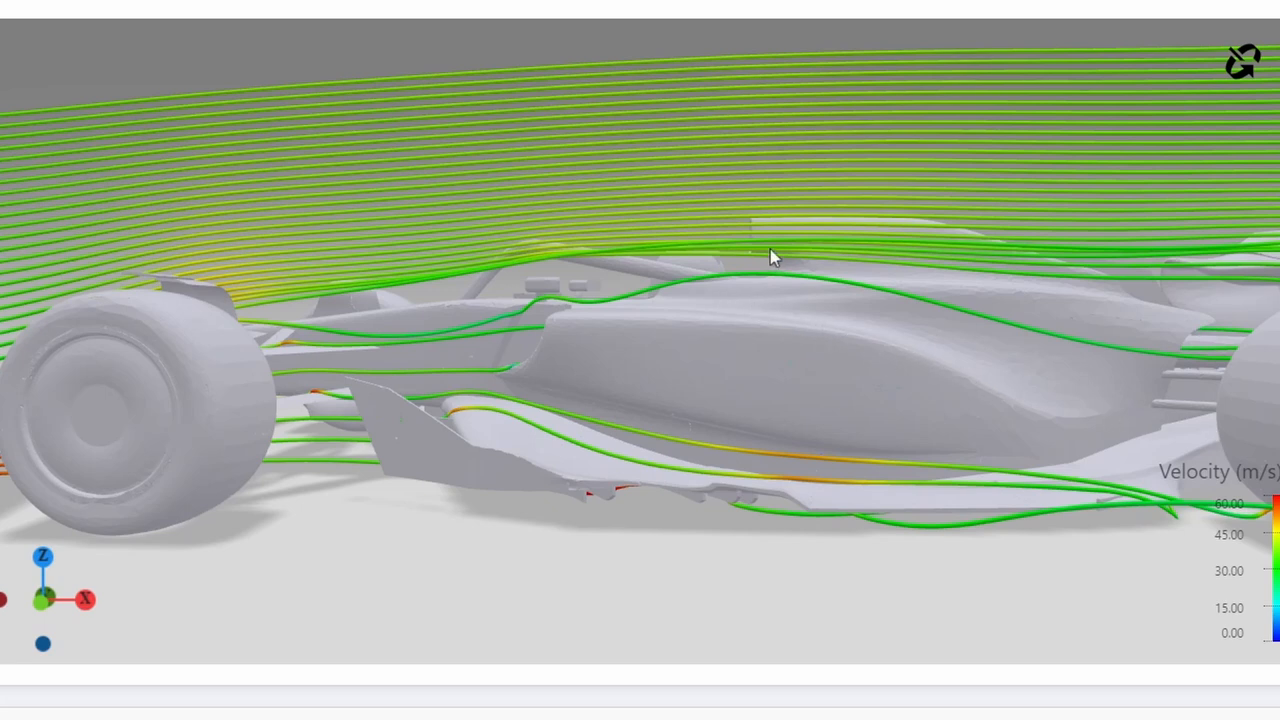
mouse_move(1222, 397)
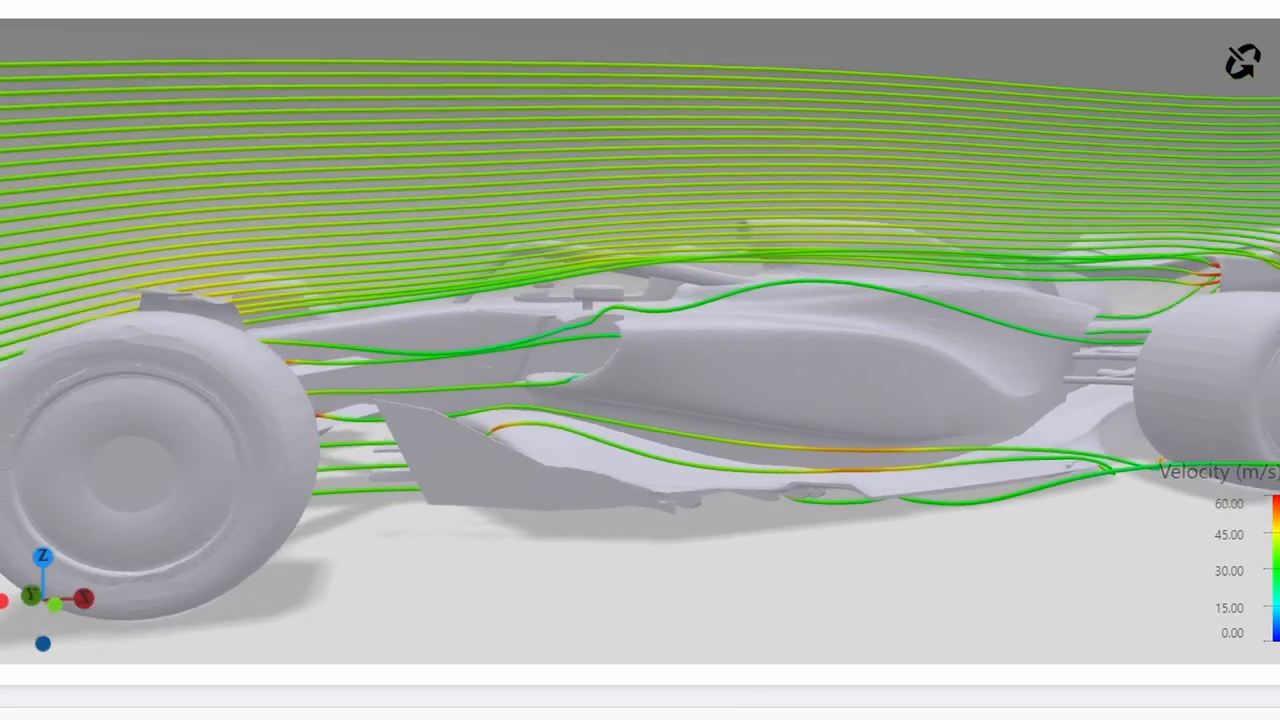
left_click_drag(640, 360, 870, 340)
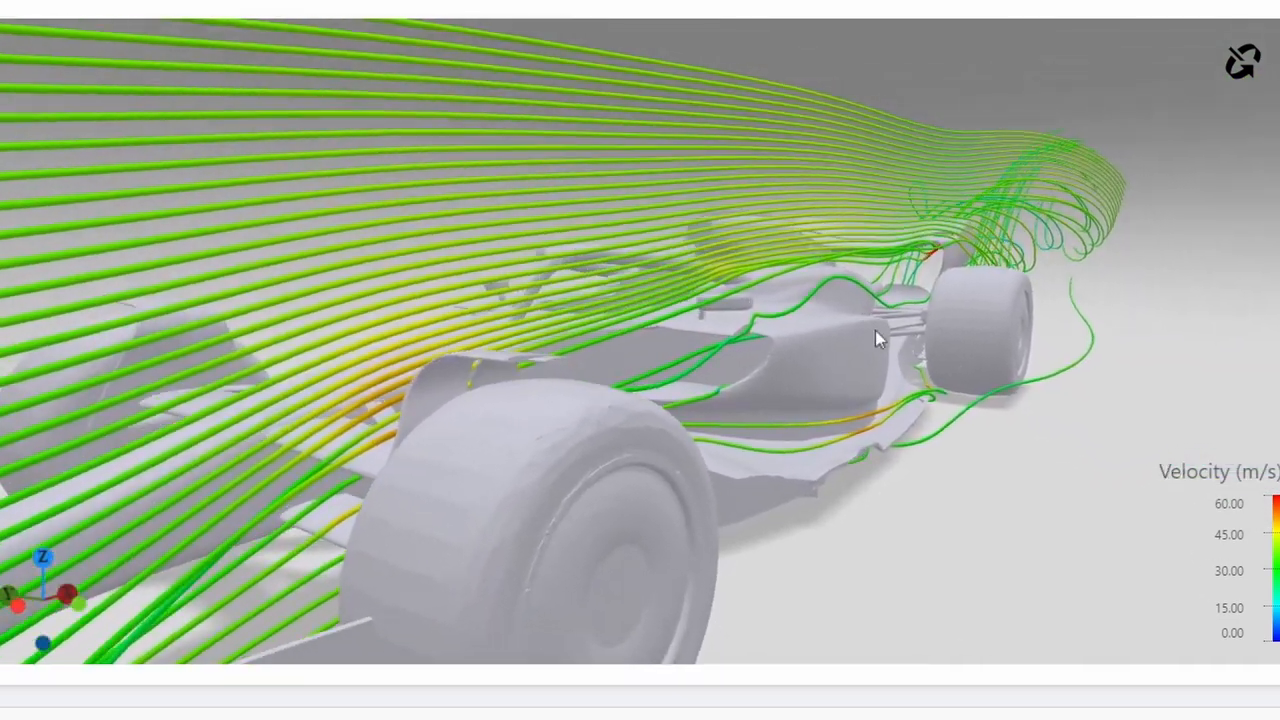
left_click_drag(880, 340, 895, 318)
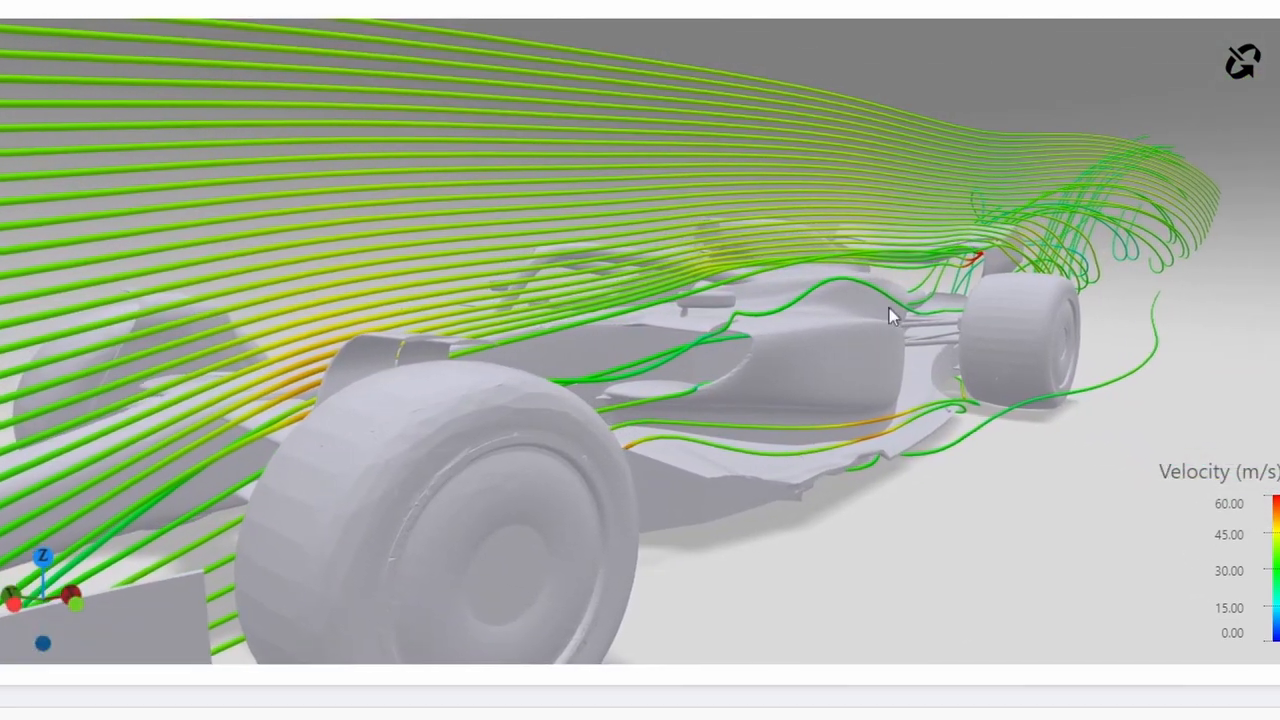
left_click_drag(893, 317, 1025, 357)
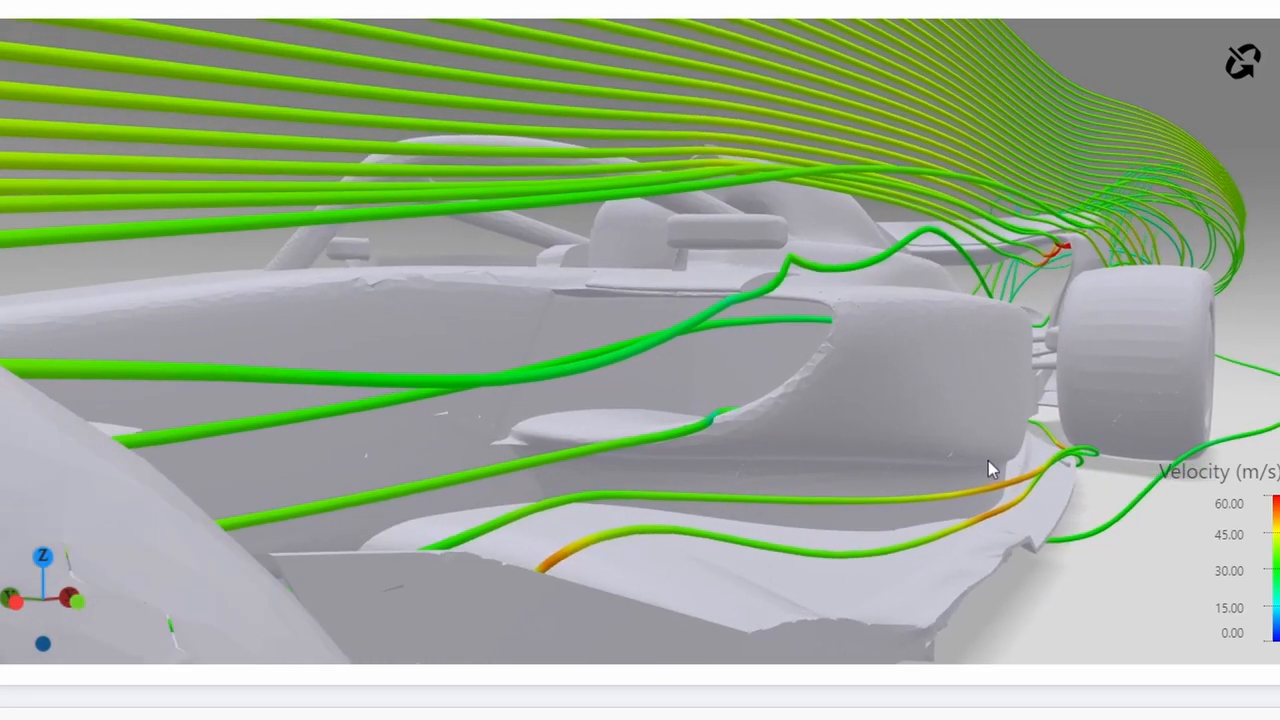
left_click_drag(990, 470, 995, 518)
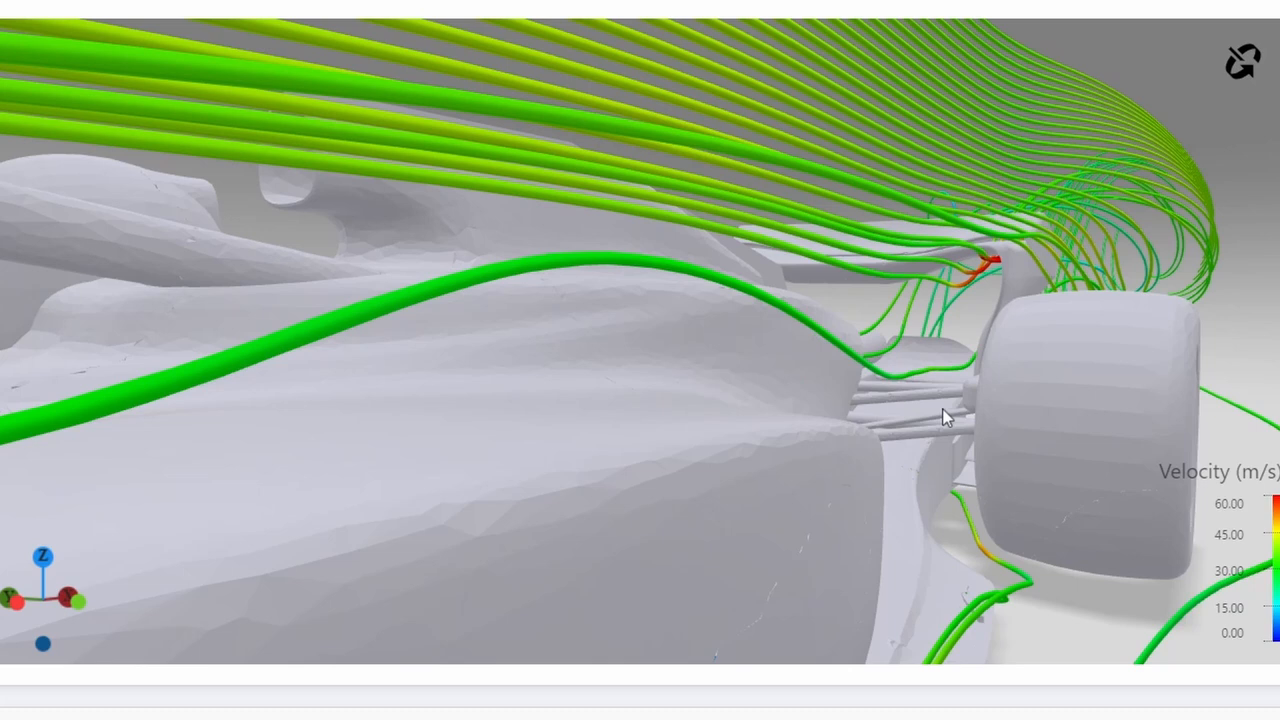
left_click_drag(947, 417, 440, 531)
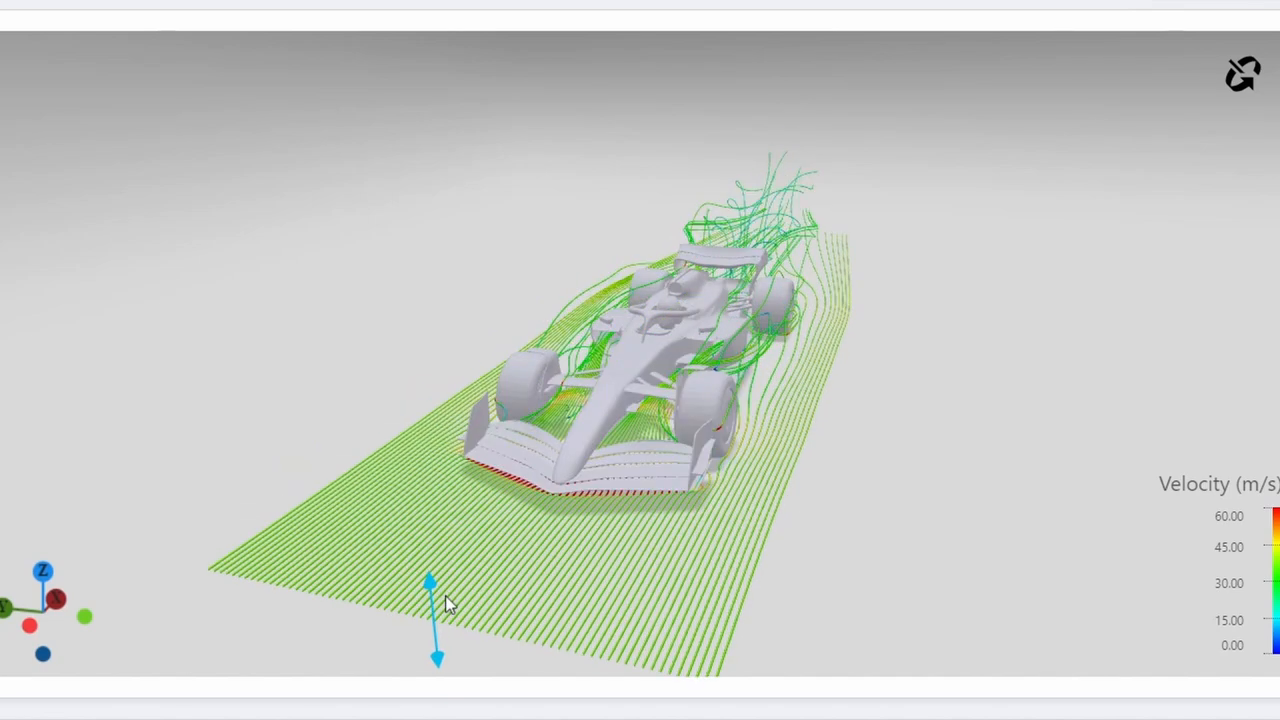
Orbit beneath the car to view underfloor streamlines heading toward the rear wheels.
left_click_drag(445, 600, 725, 160)
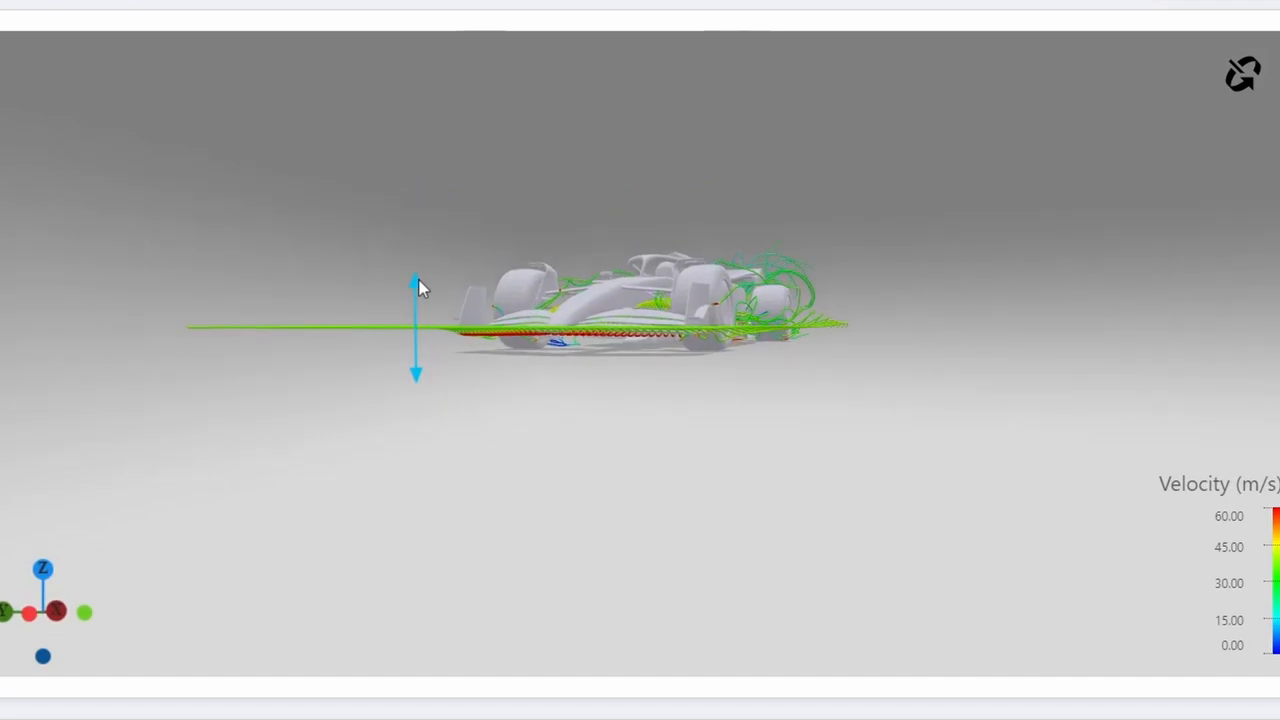
left_click_drag(420, 288, 610, 178)
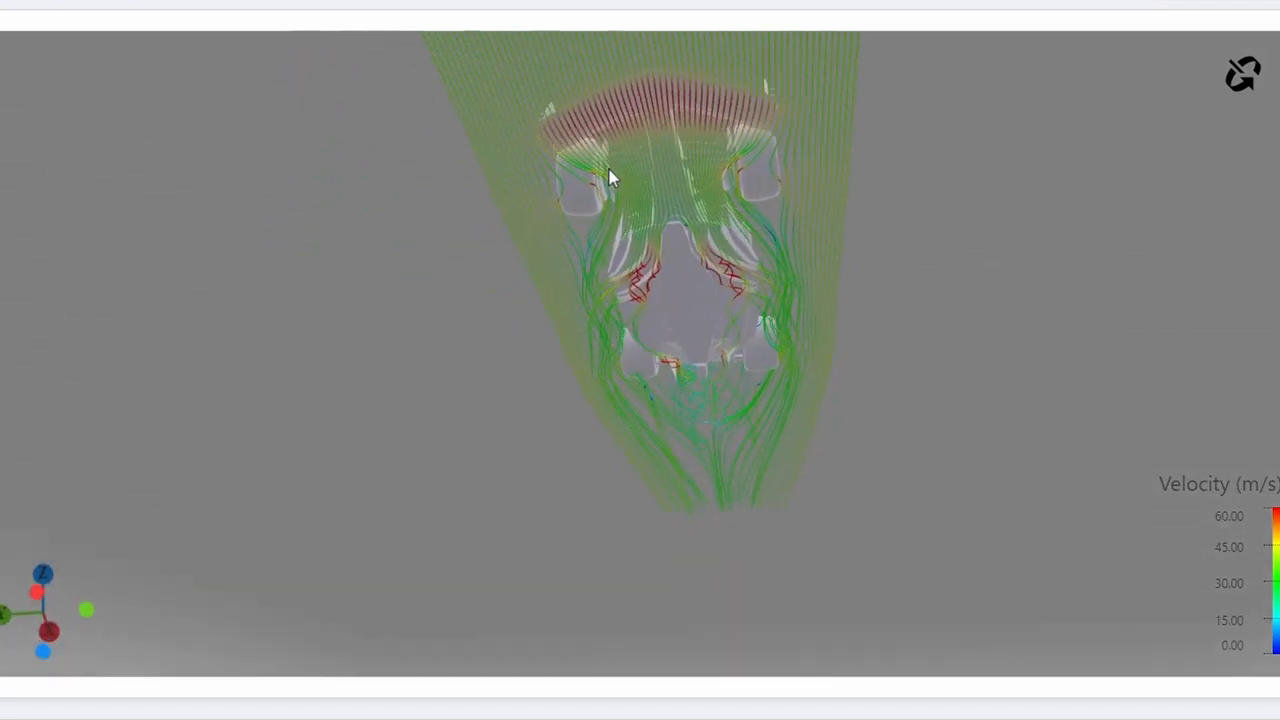
left_click_drag(610, 178, 698, 248)
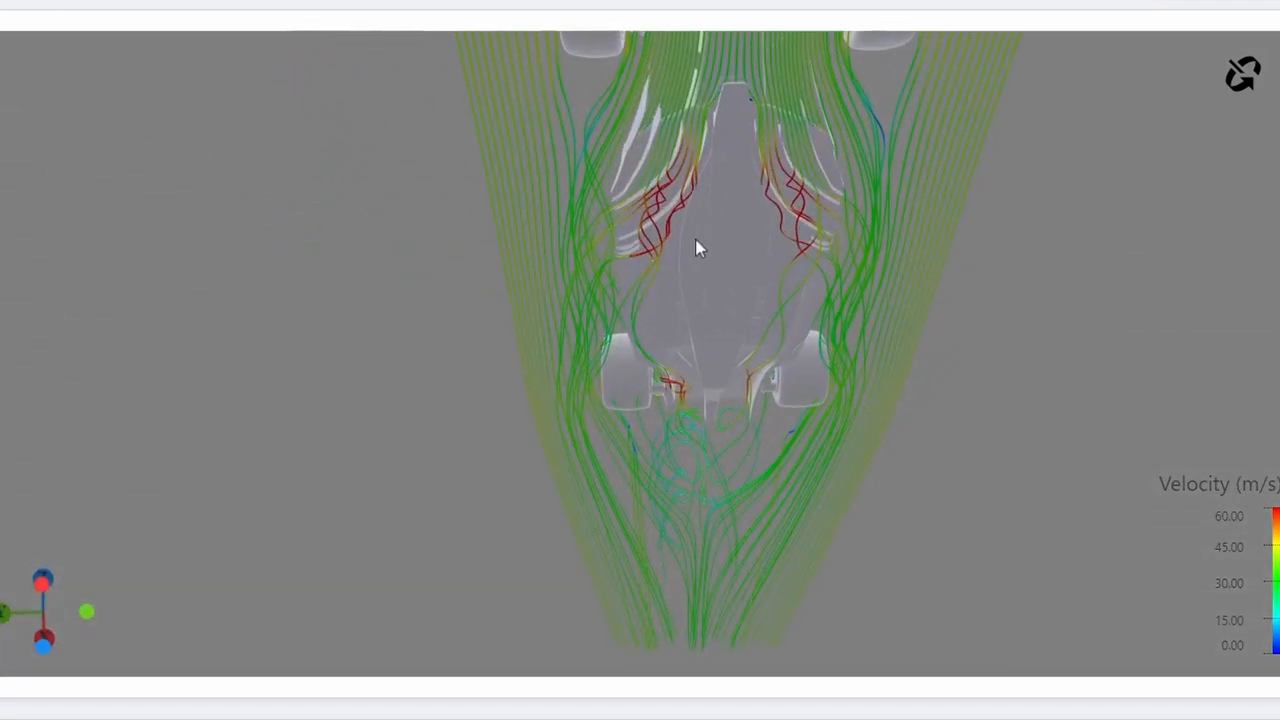
left_click_drag(698, 248, 440, 92)
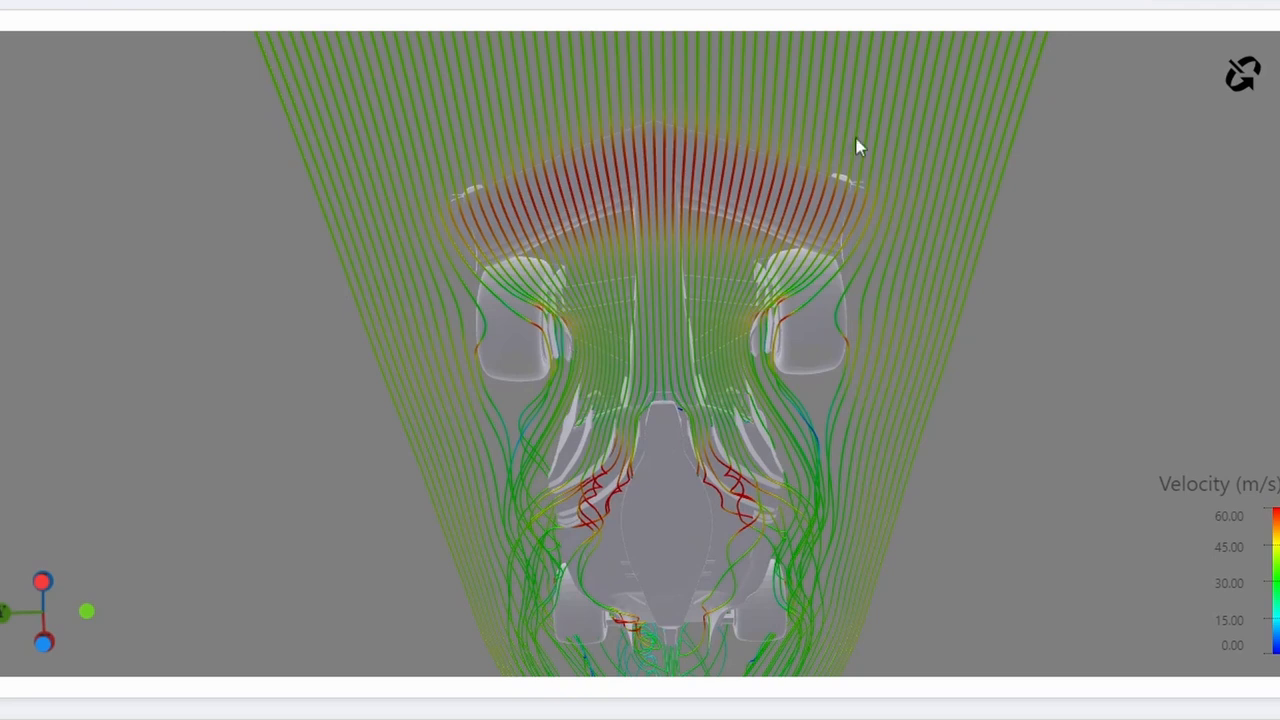
mouse_move(773, 310)
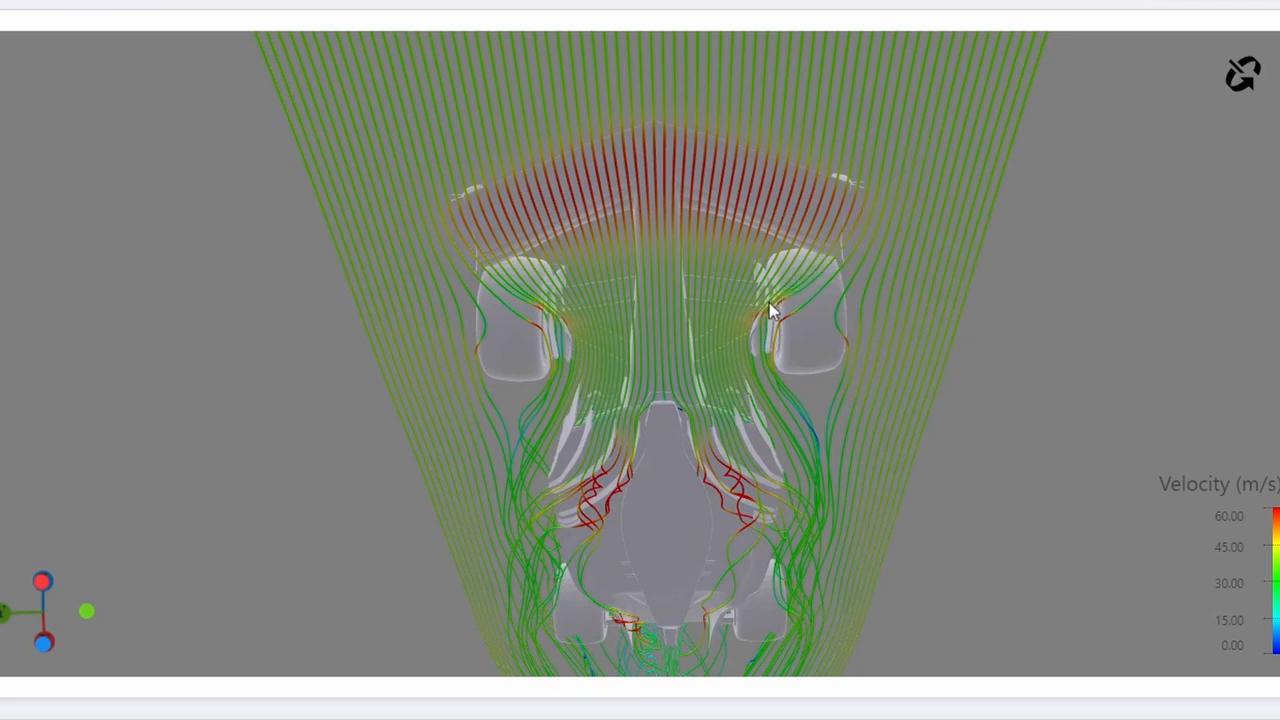
mouse_move(775, 400)
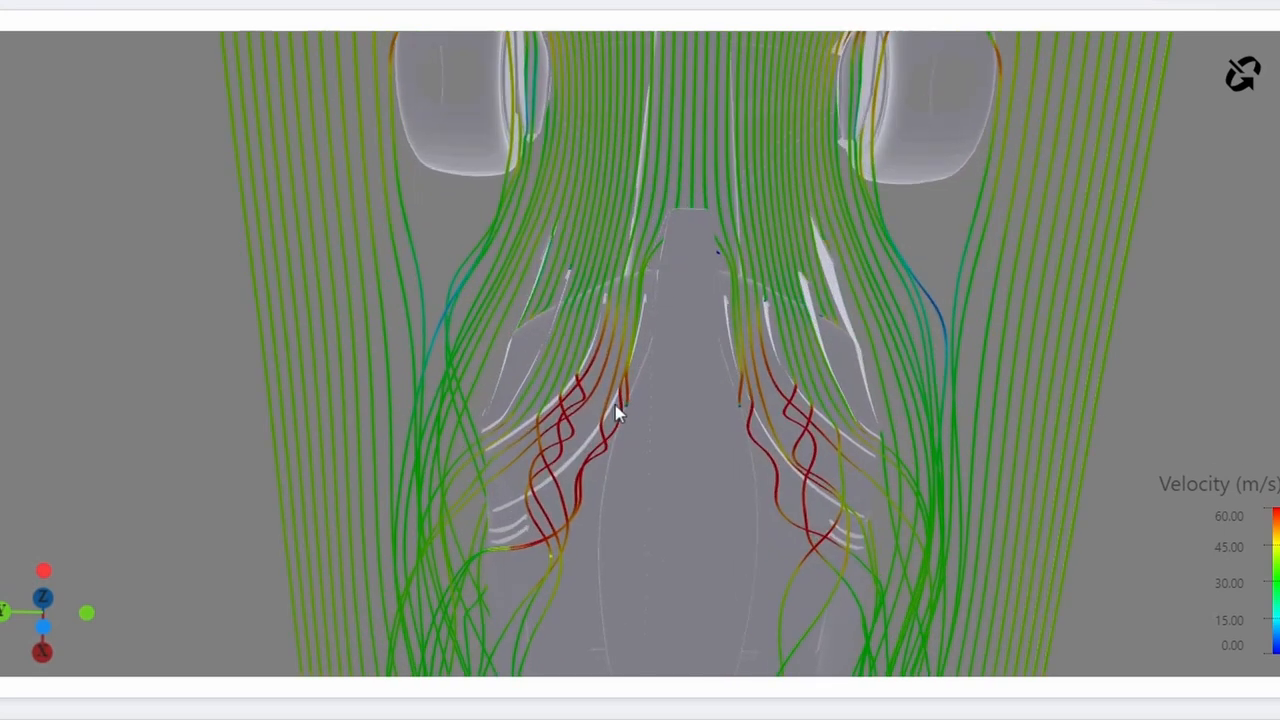
mouse_move(630, 293)
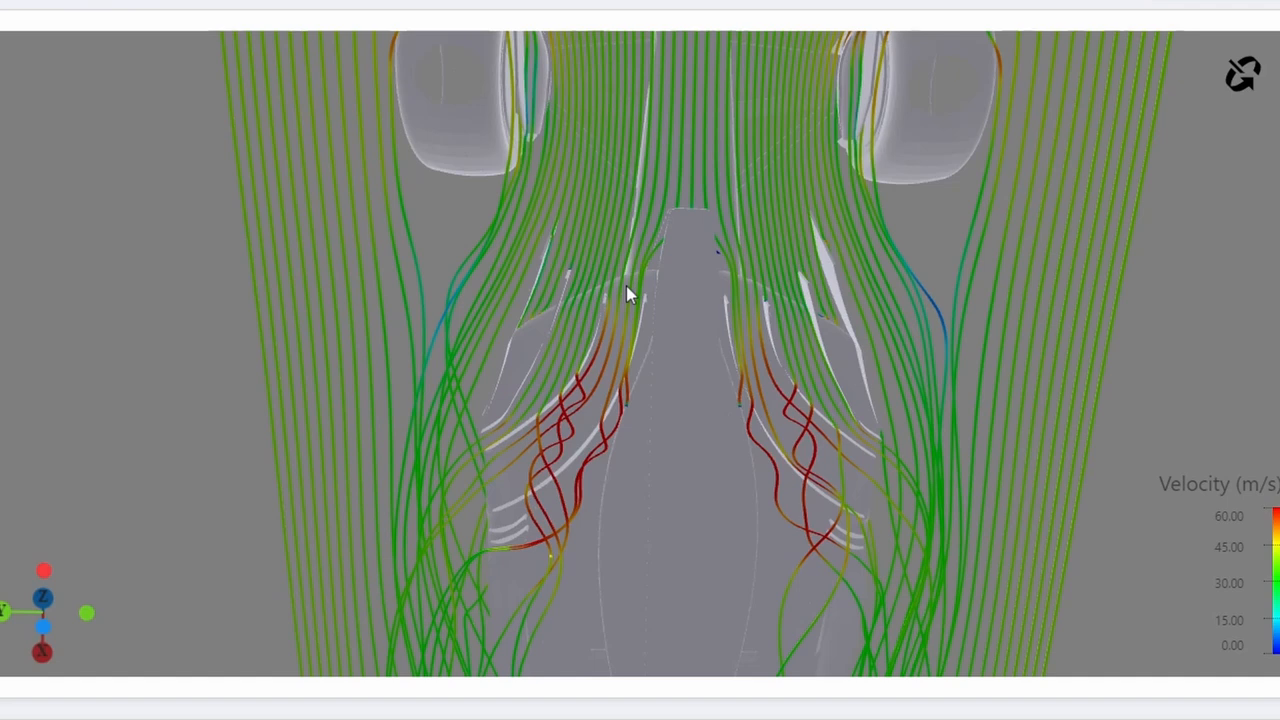
mouse_move(573, 410)
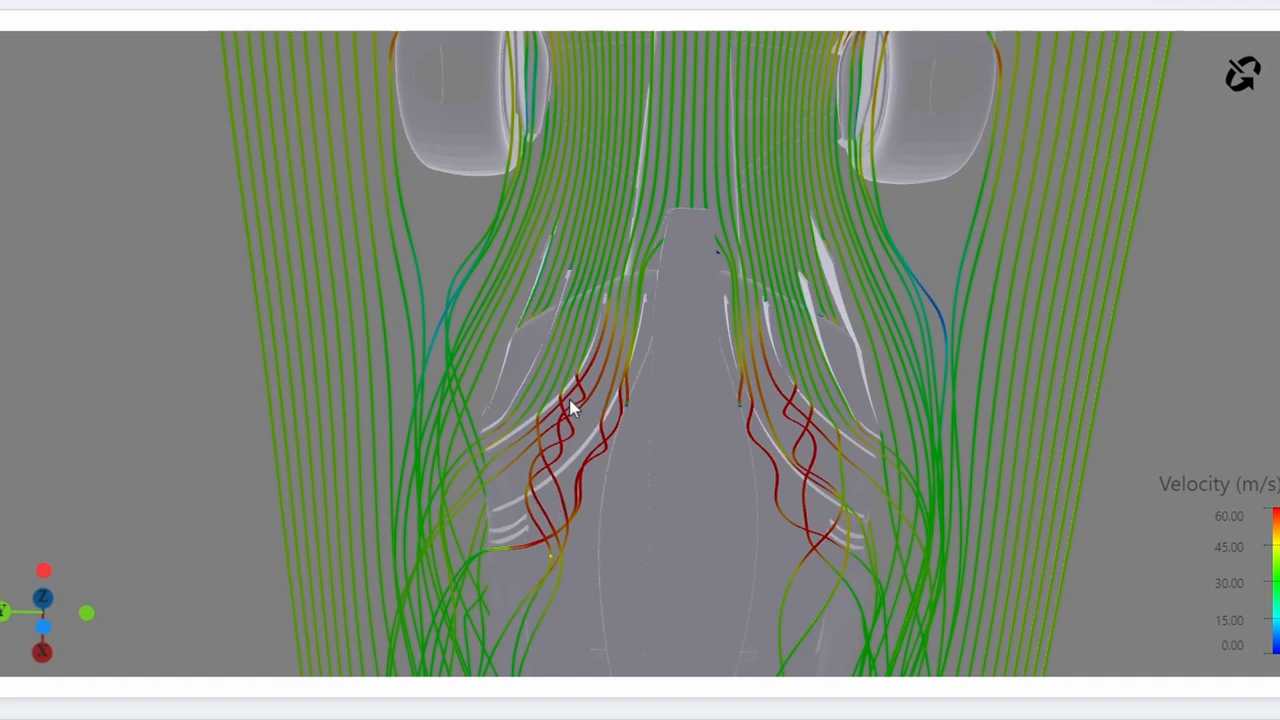
mouse_move(563, 428)
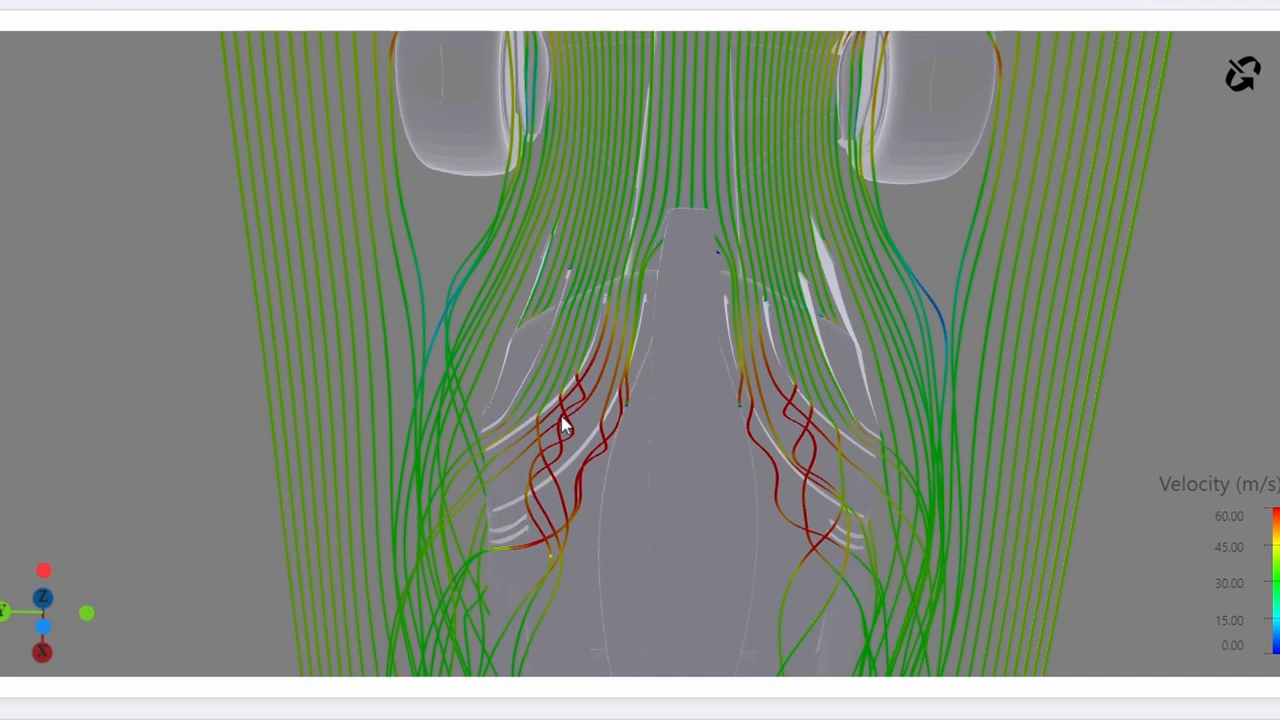
mouse_move(435, 467)
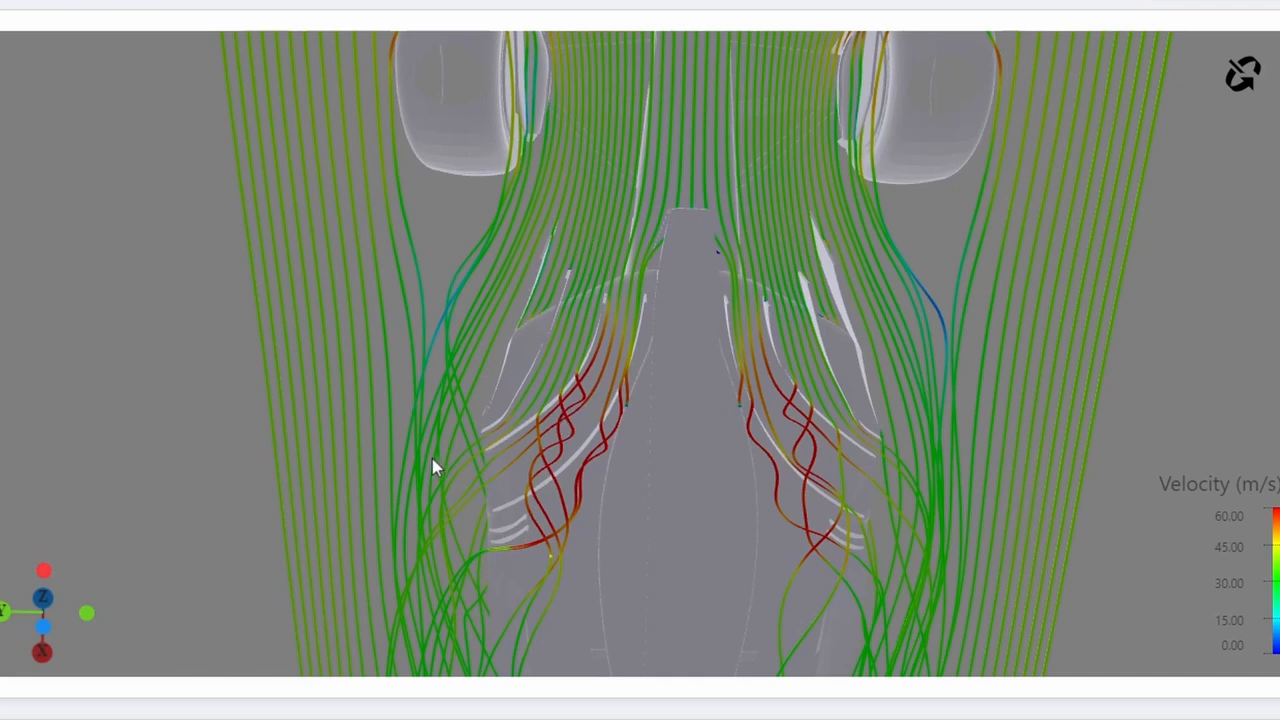
mouse_move(535, 225)
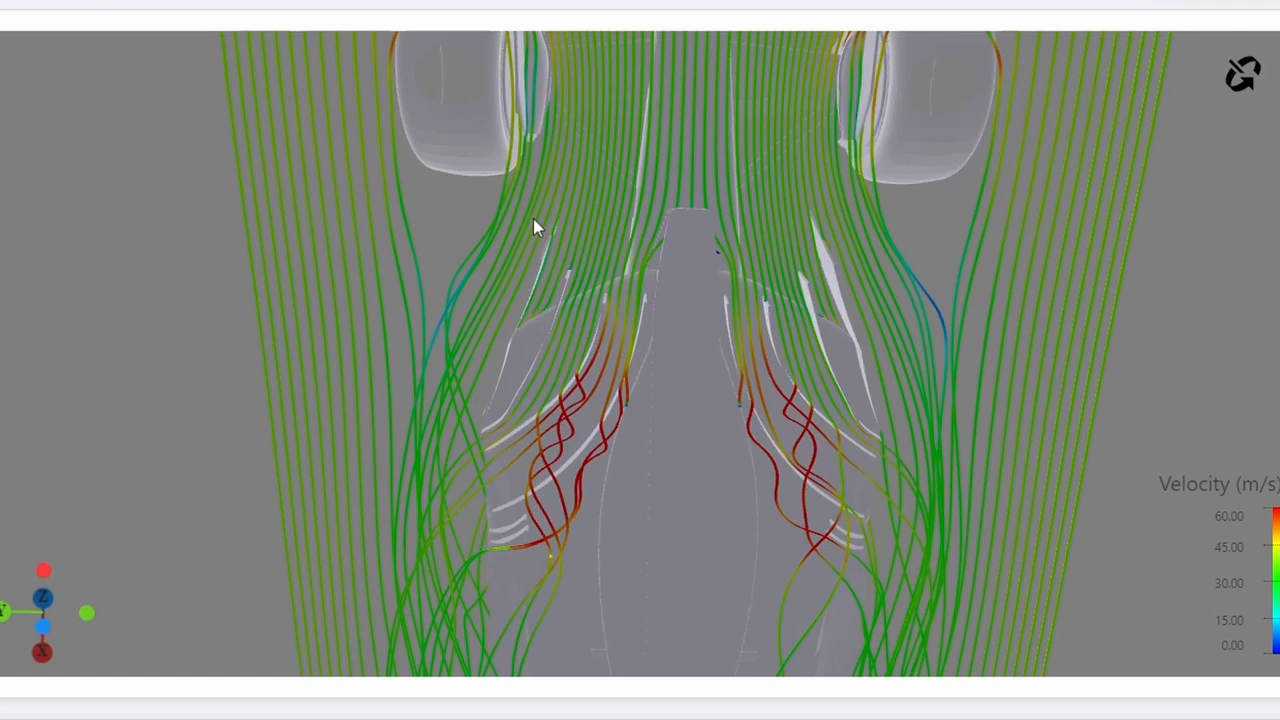
mouse_move(540, 240)
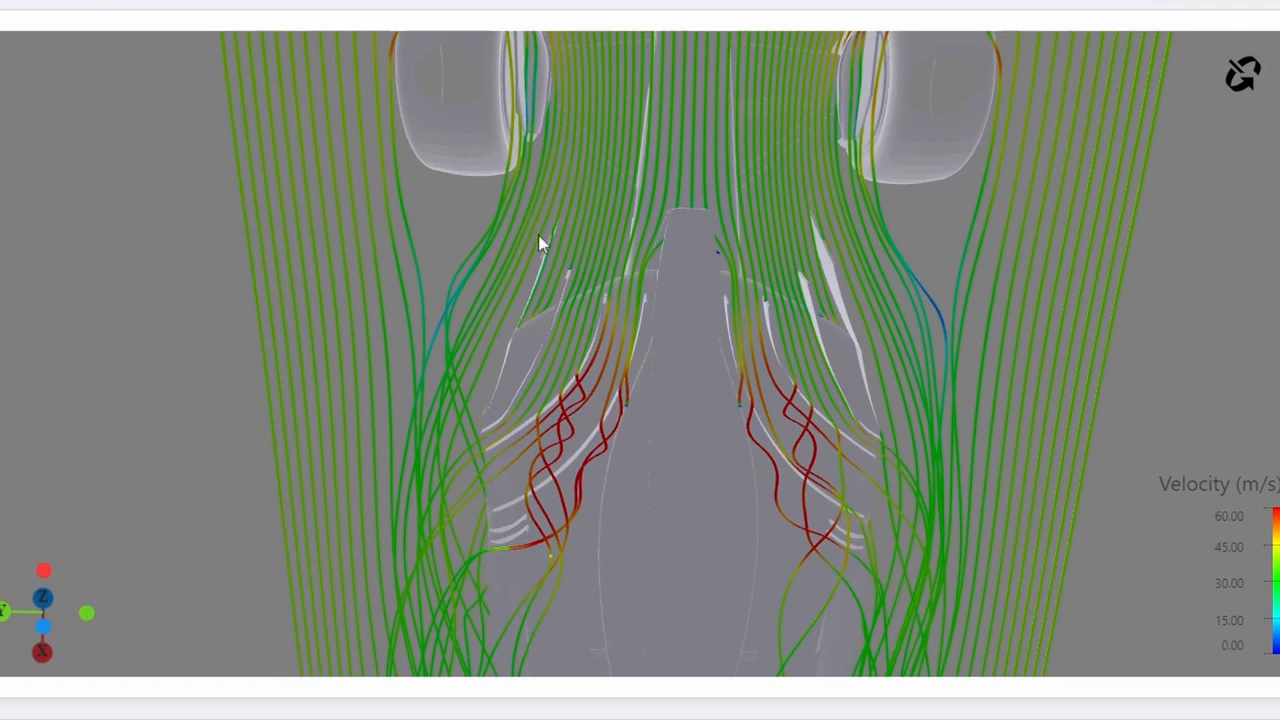
mouse_move(532, 330)
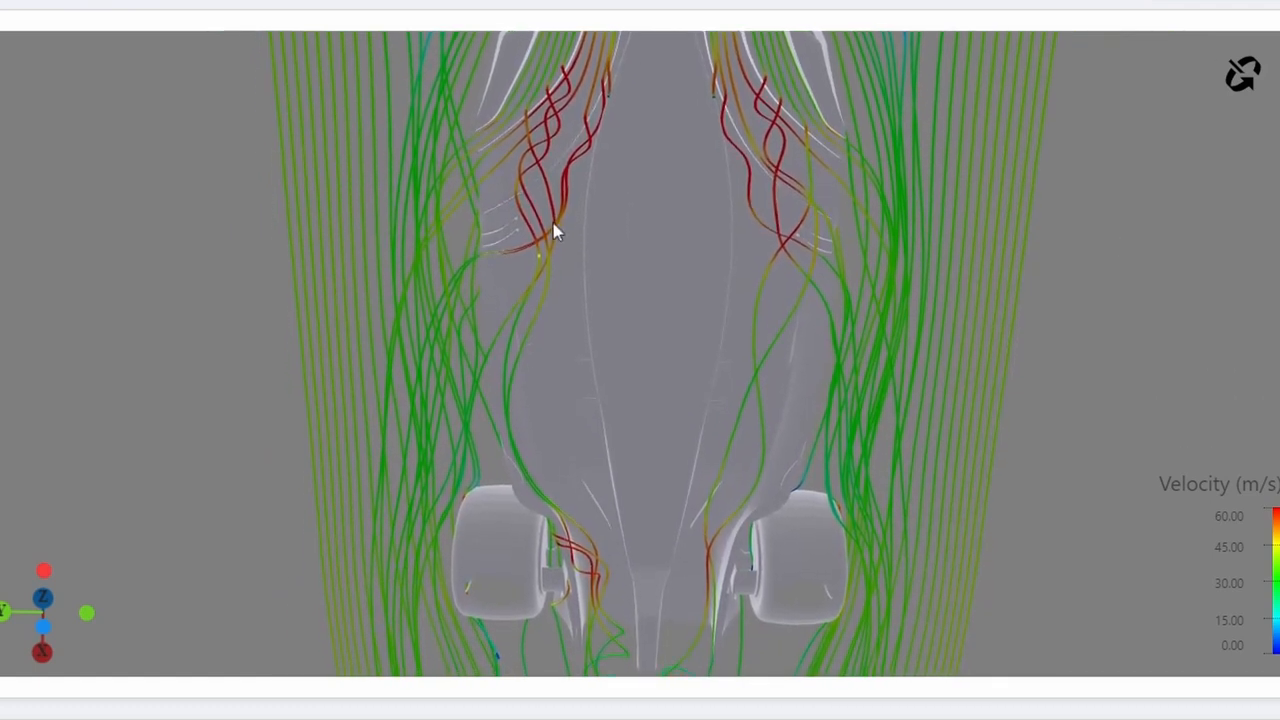
left_click_drag(550, 230, 500, 260)
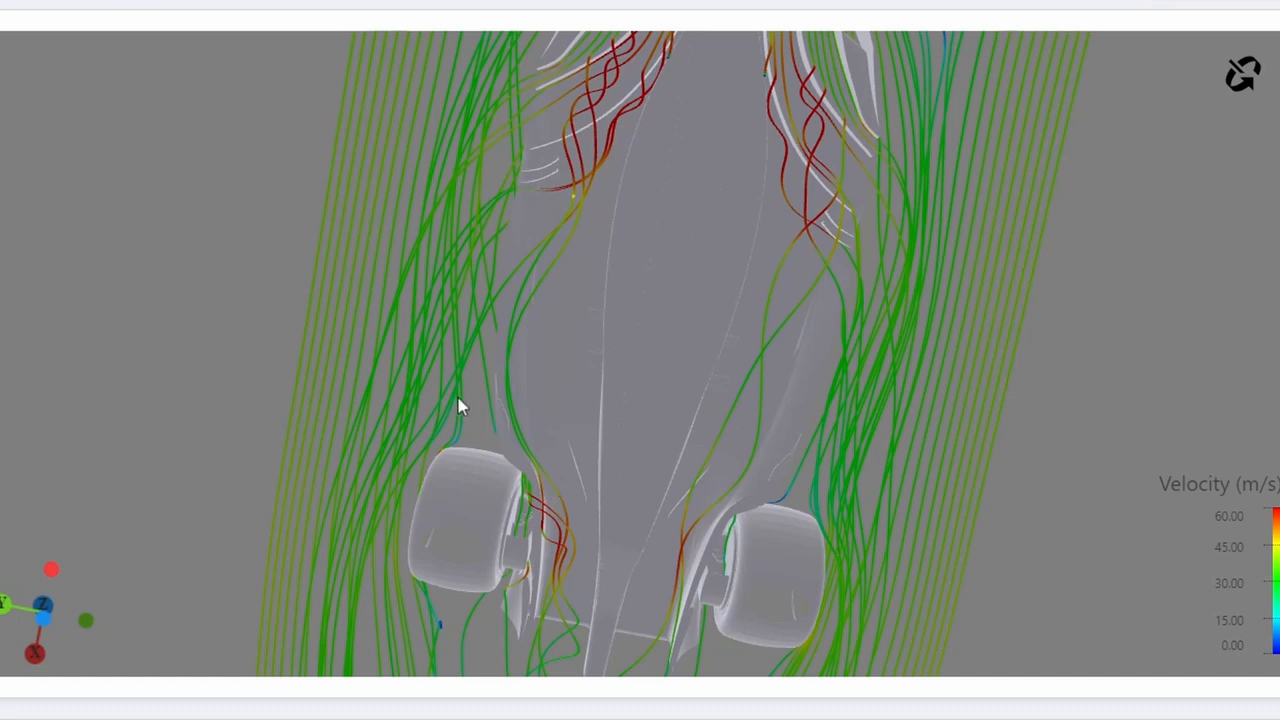
mouse_move(565, 565)
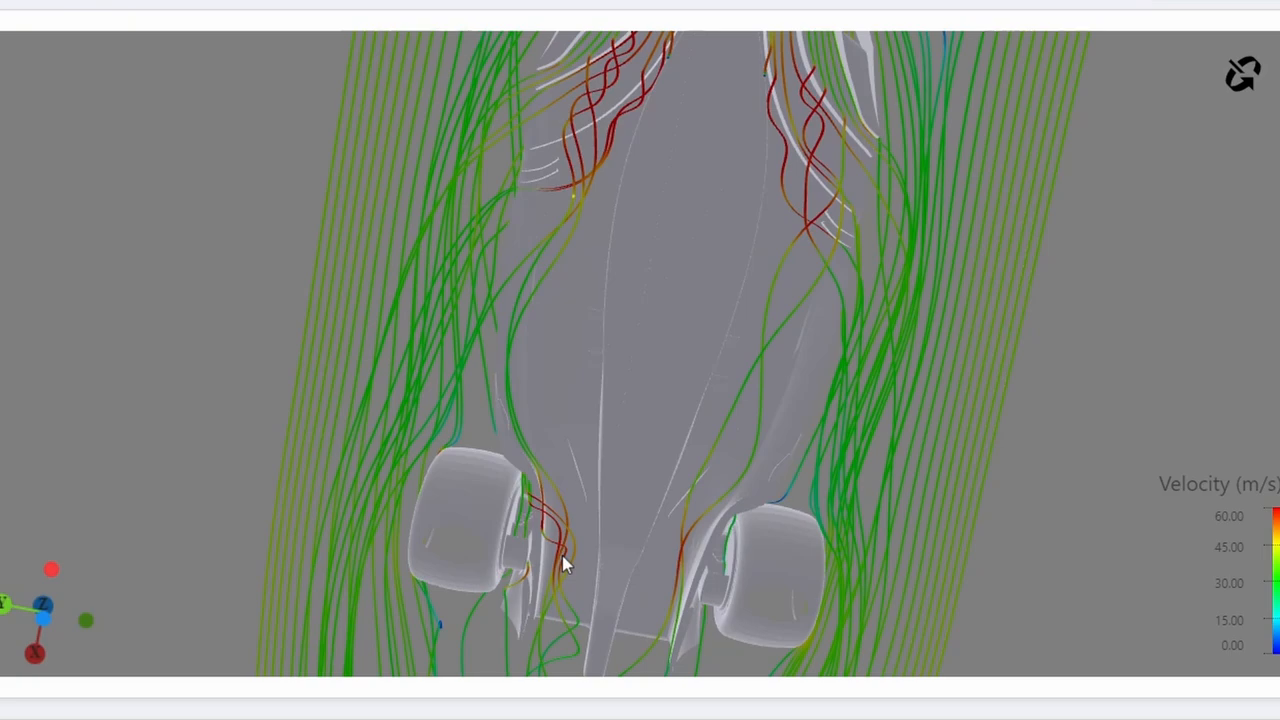
Orbit from a plan view below through the diffuser to a low front view.
left_click_drag(565, 565, 525, 390)
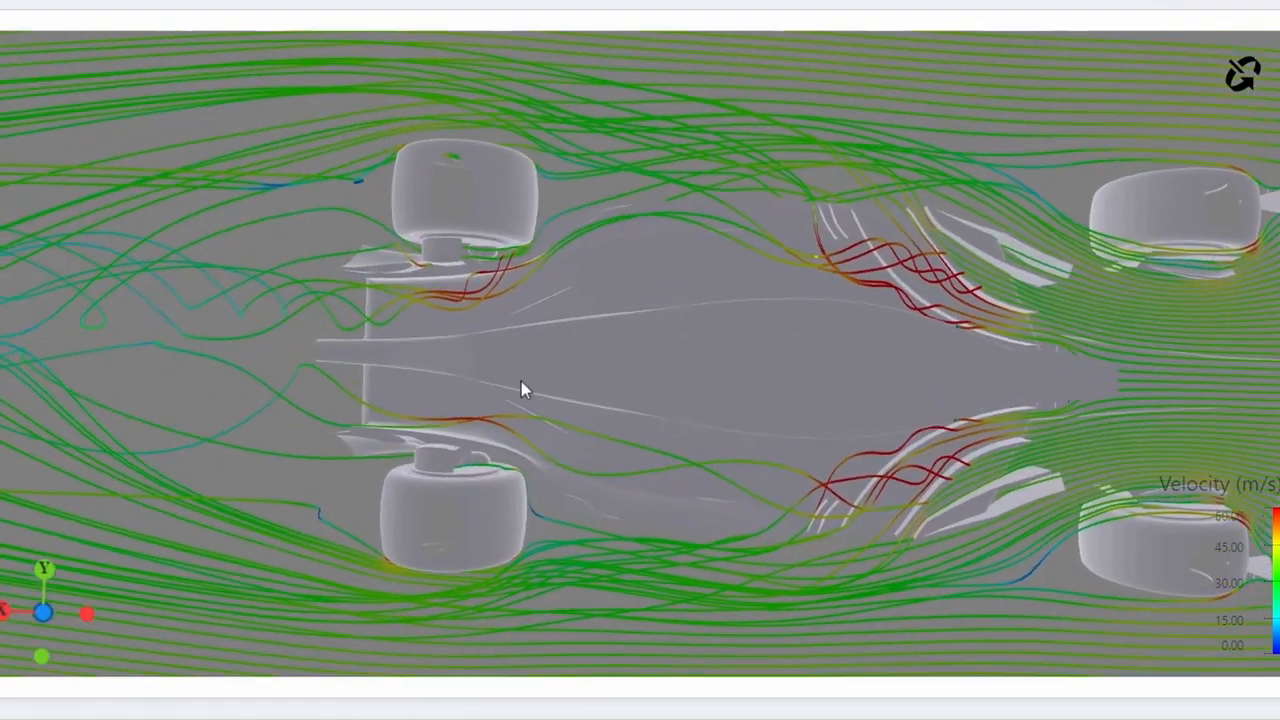
left_click_drag(525, 390, 670, 530)
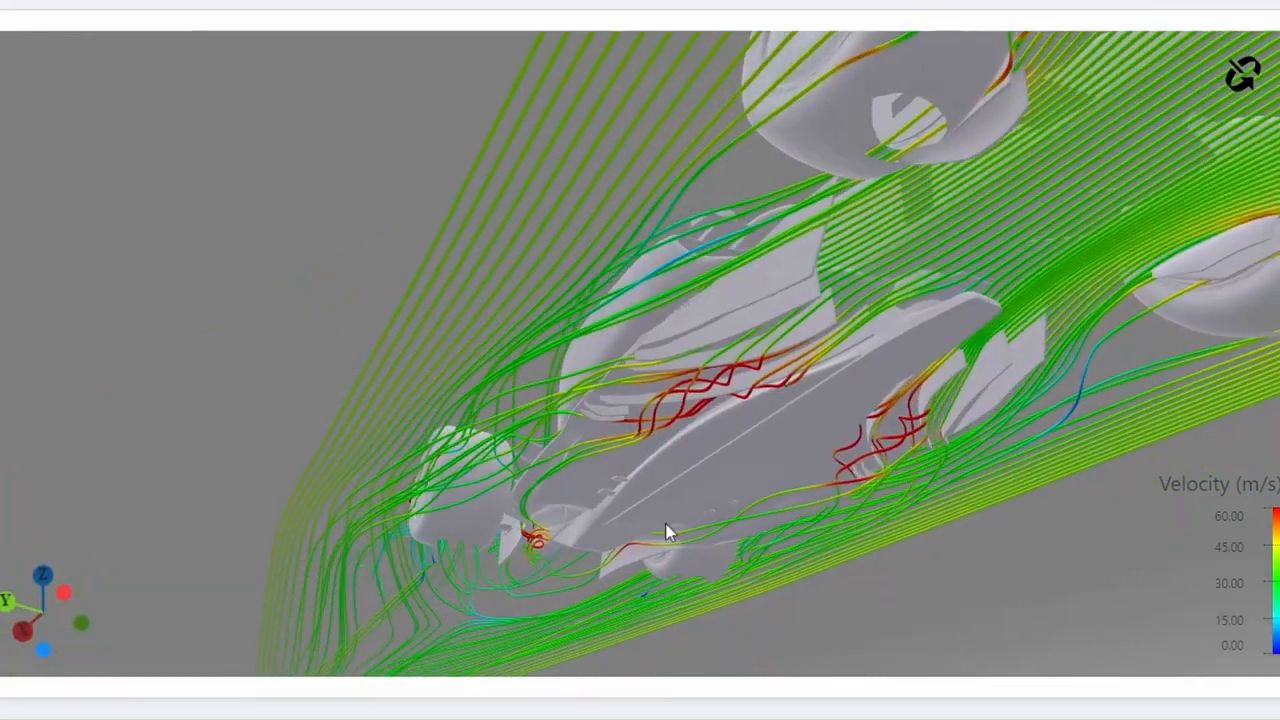
left_click_drag(670, 530, 610, 585)
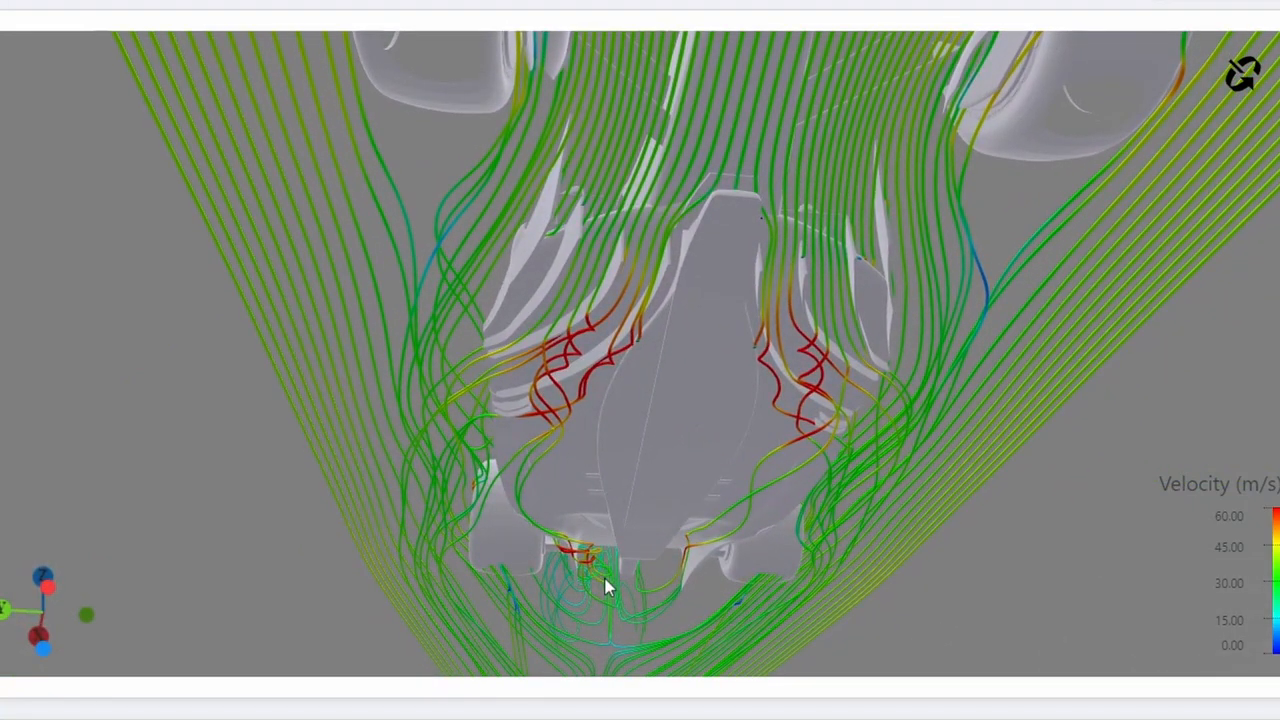
left_click_drag(605, 585, 800, 450)
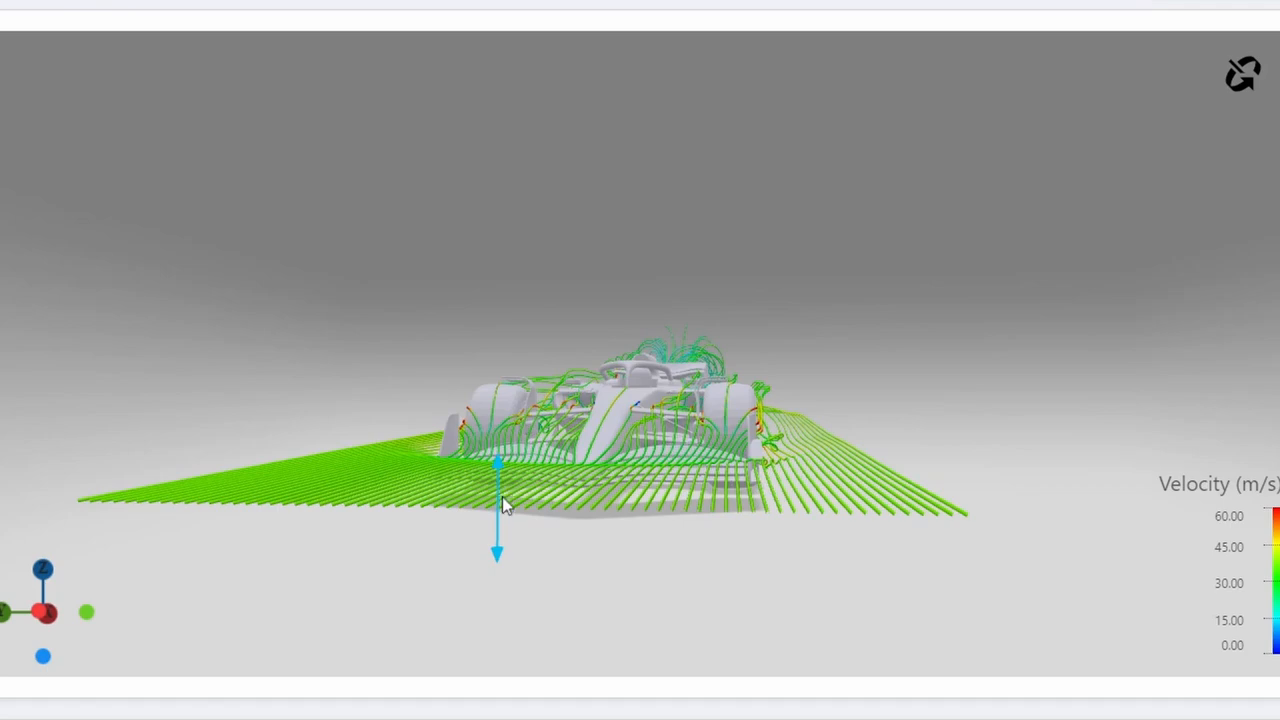
left_click_drag(505, 505, 645, 517)
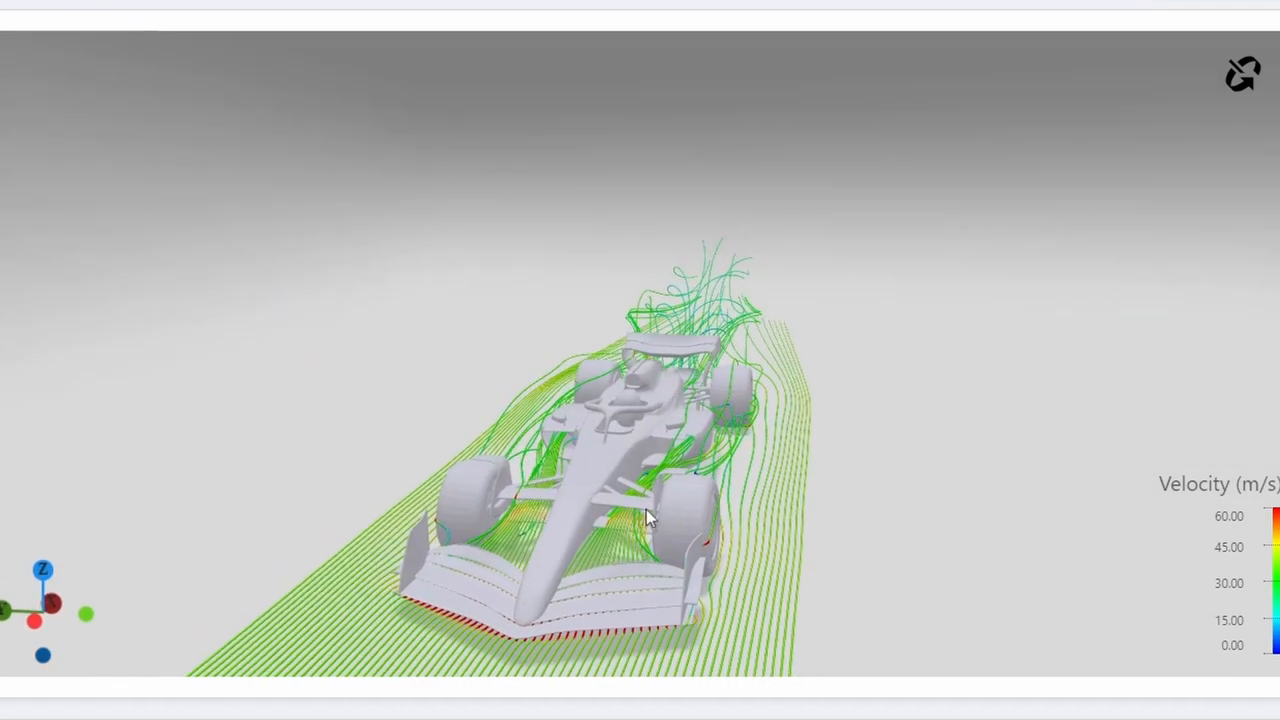
left_click_drag(645, 515, 685, 470)
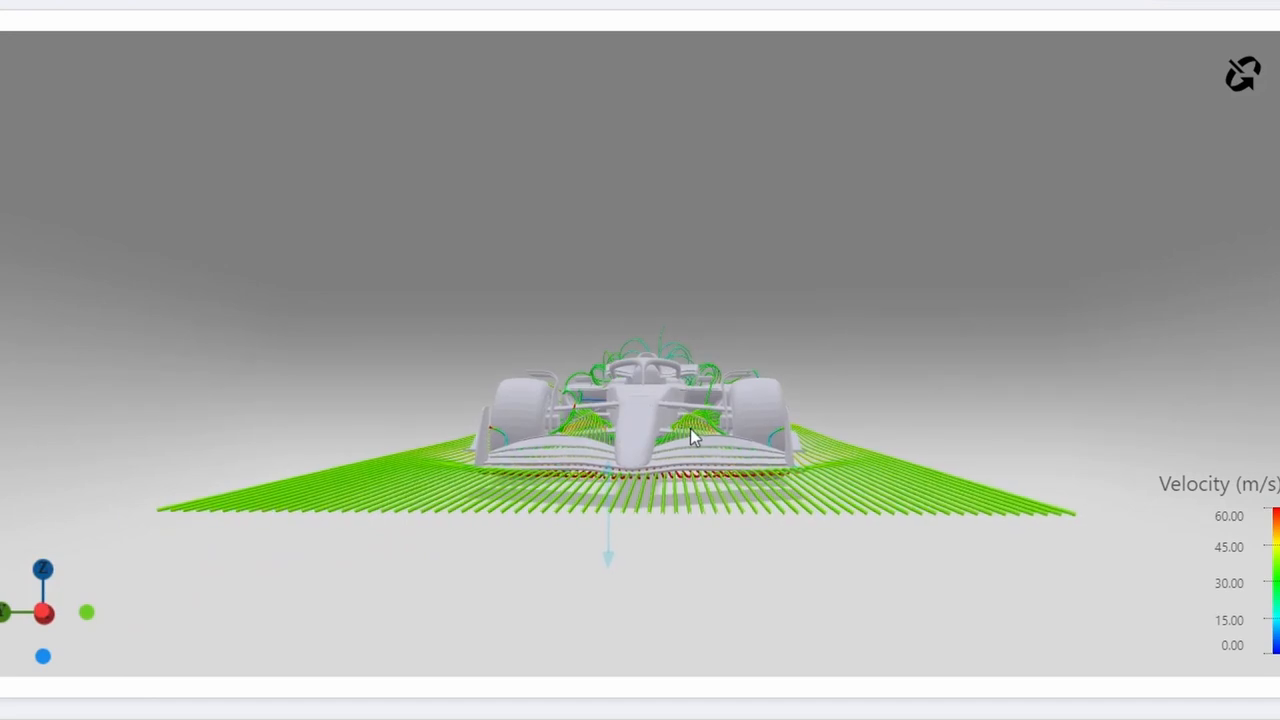
left_click_drag(695, 435, 760, 515)
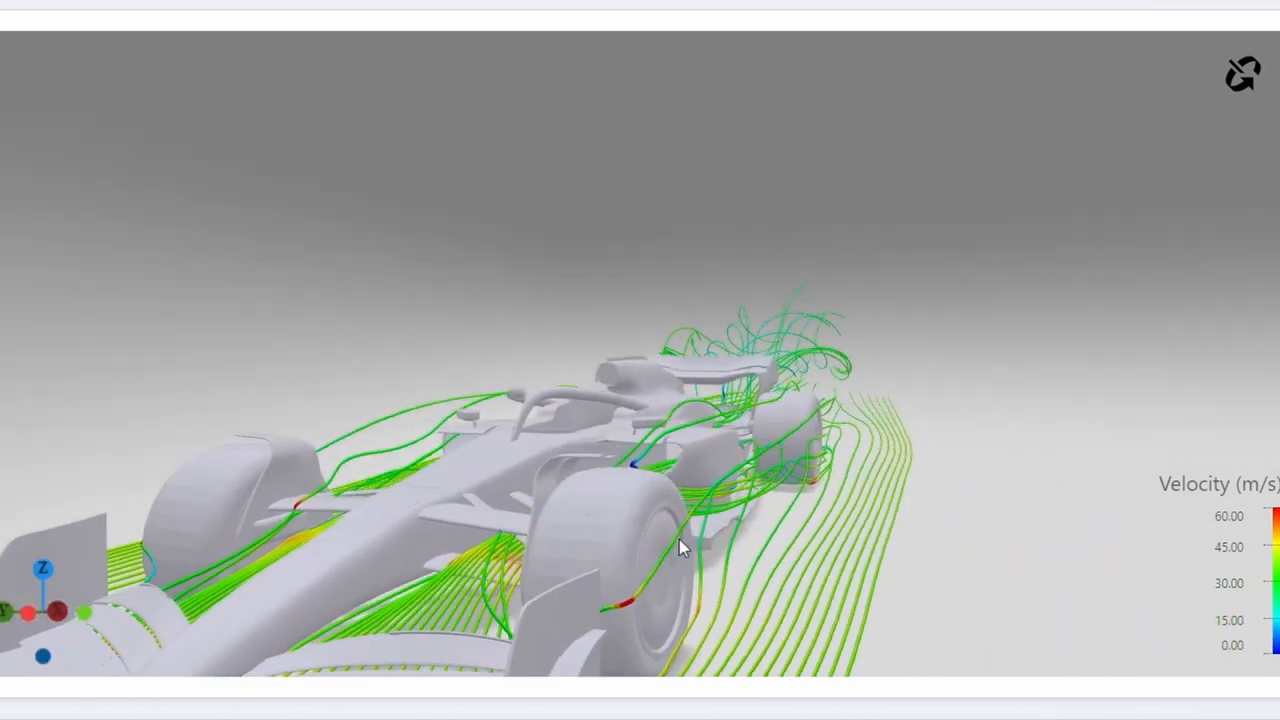
left_click_drag(680, 548, 578, 538)
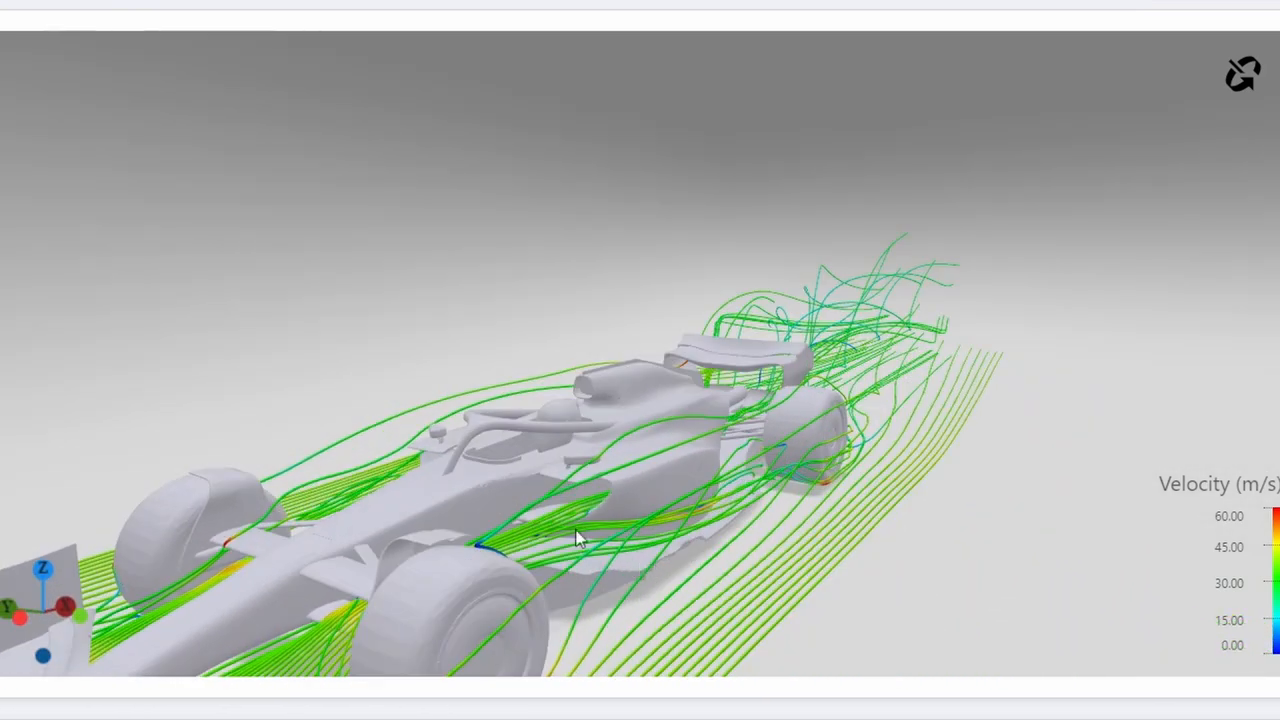
left_click_drag(575, 535, 735, 555)
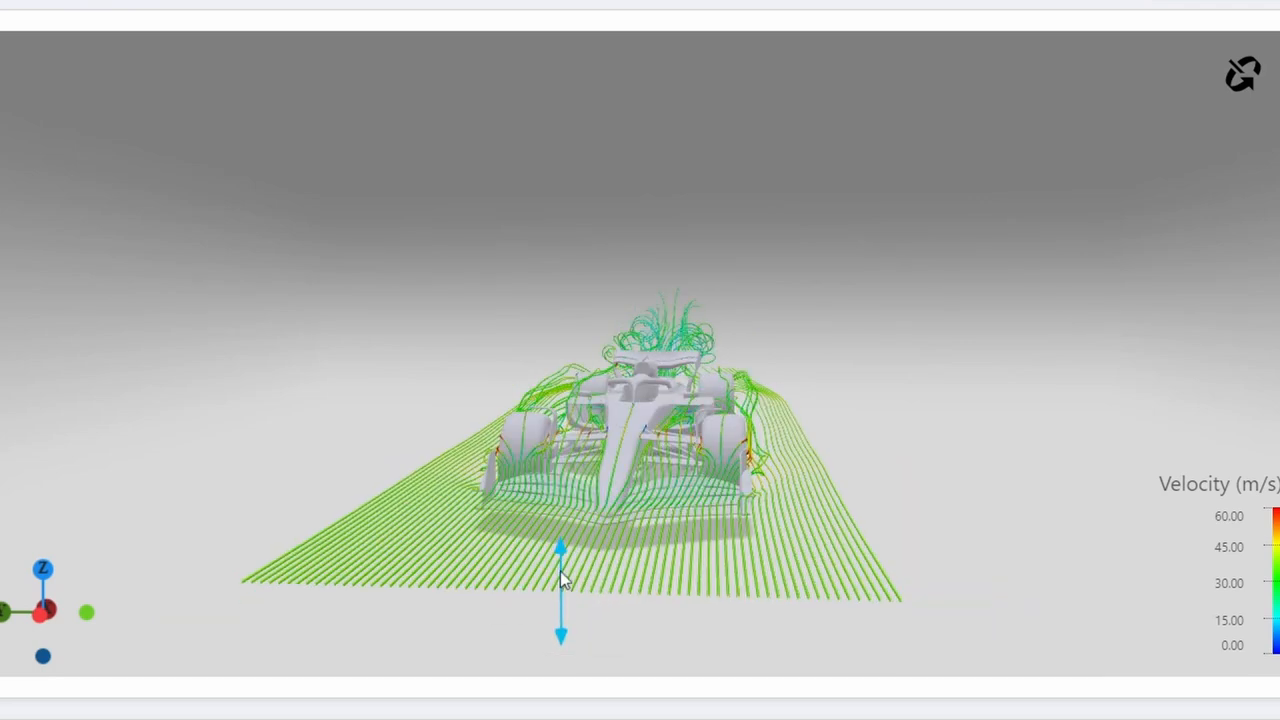
Drop to streamline-sheet height, zoom over the nose and orbit toward the rear-wing vortices.
left_click_drag(560, 580, 560, 540)
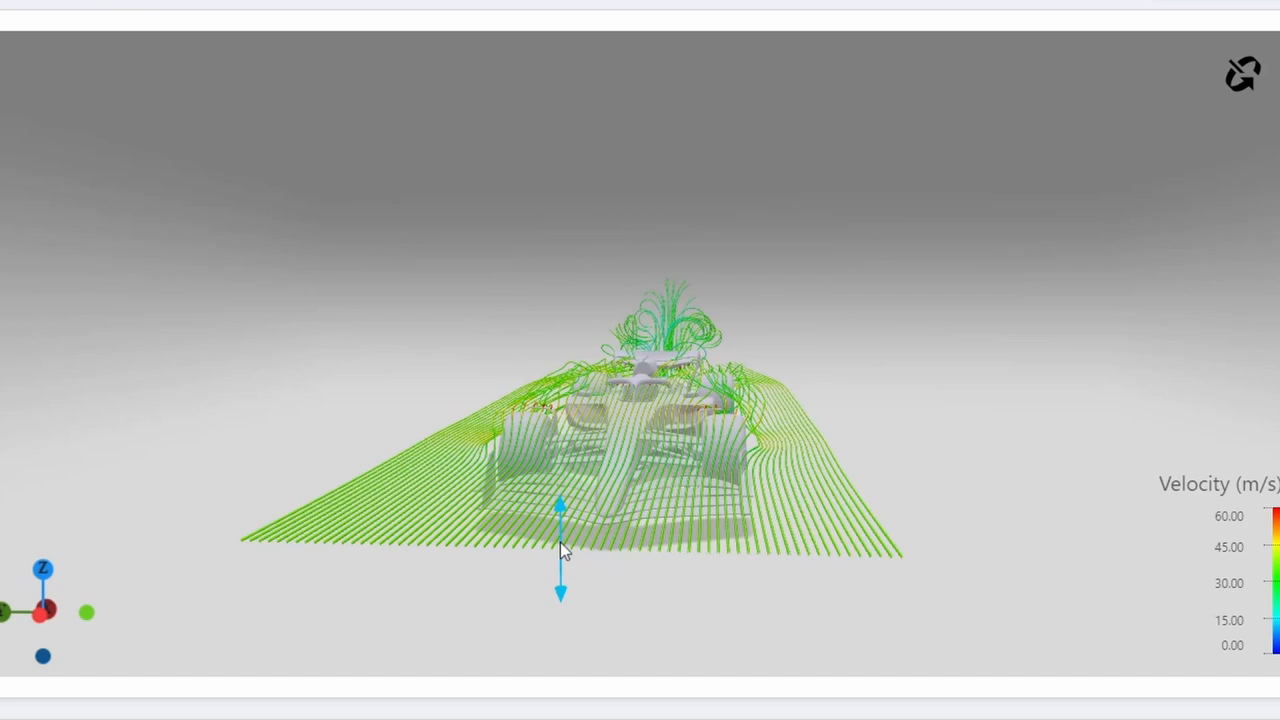
left_click_drag(560, 555, 705, 390)
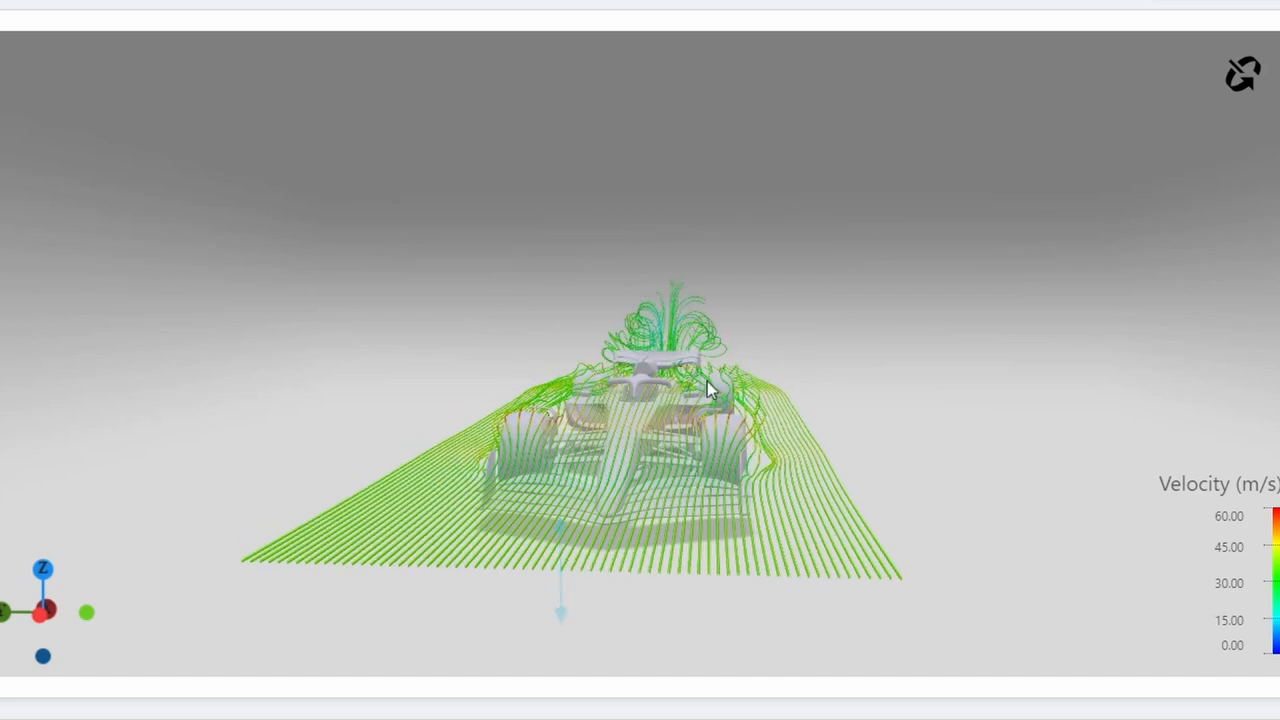
left_click_drag(710, 390, 755, 425)
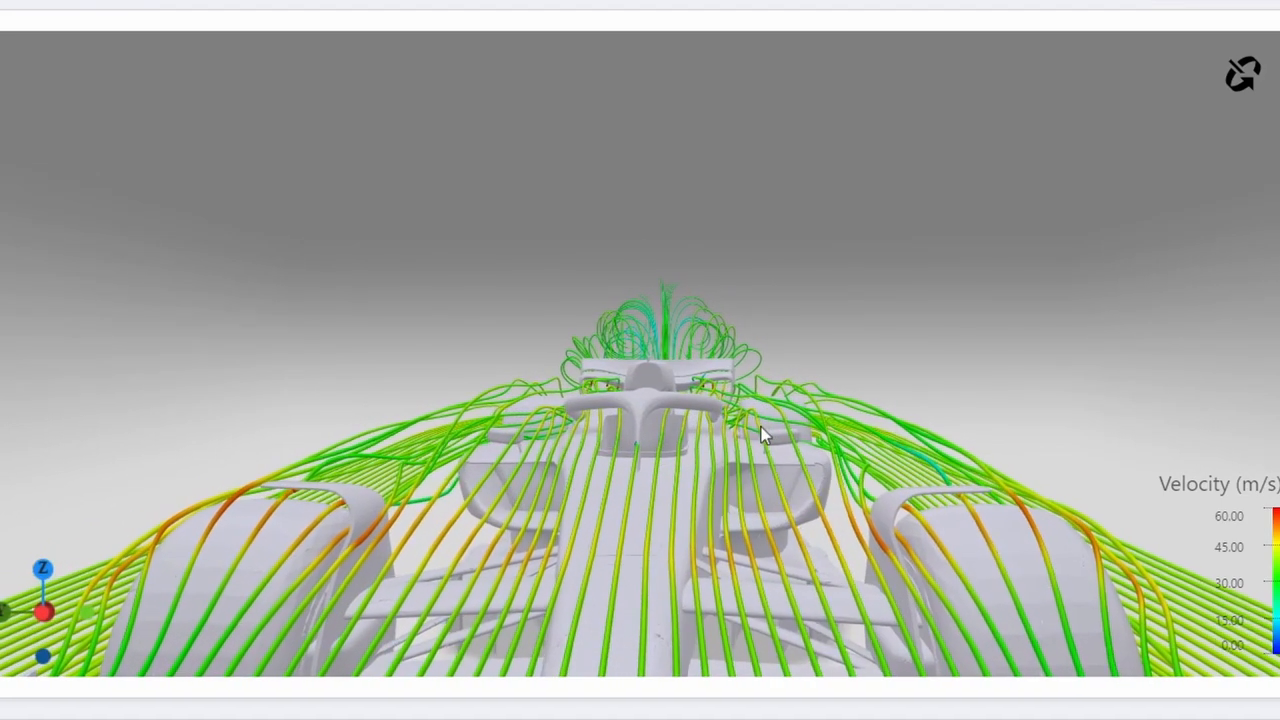
left_click_drag(760, 435, 750, 485)
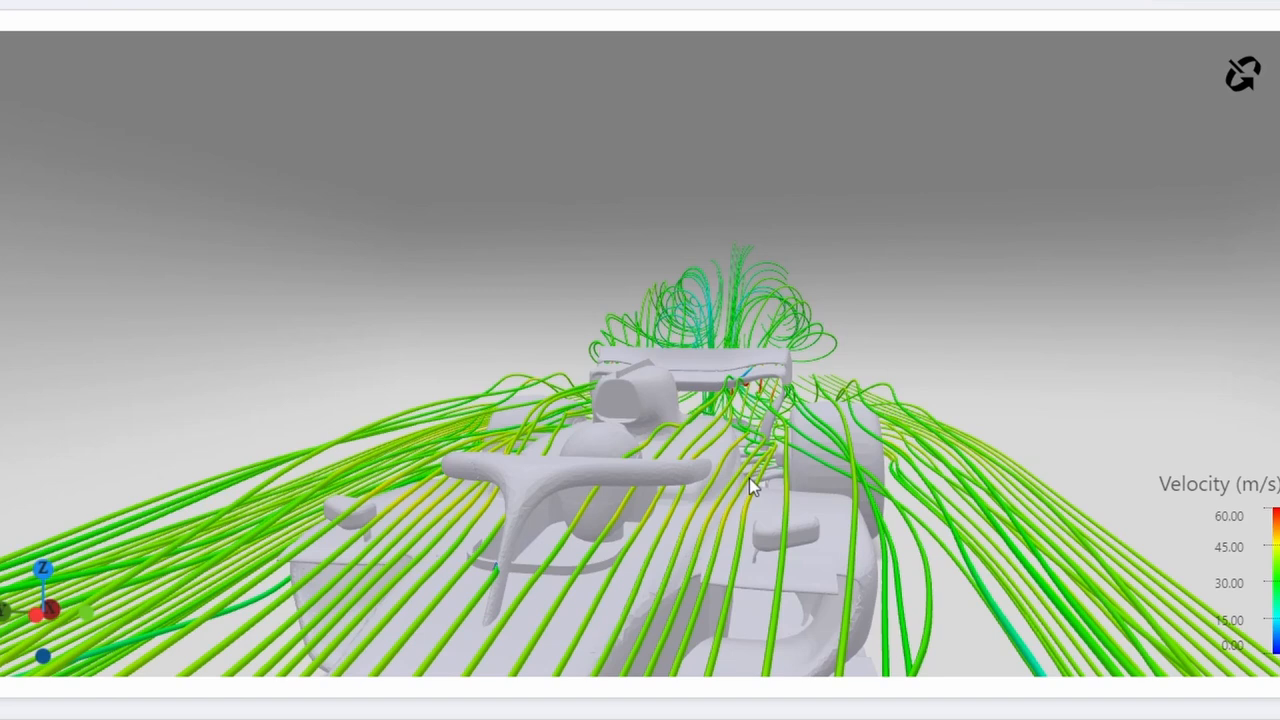
mouse_move(615, 377)
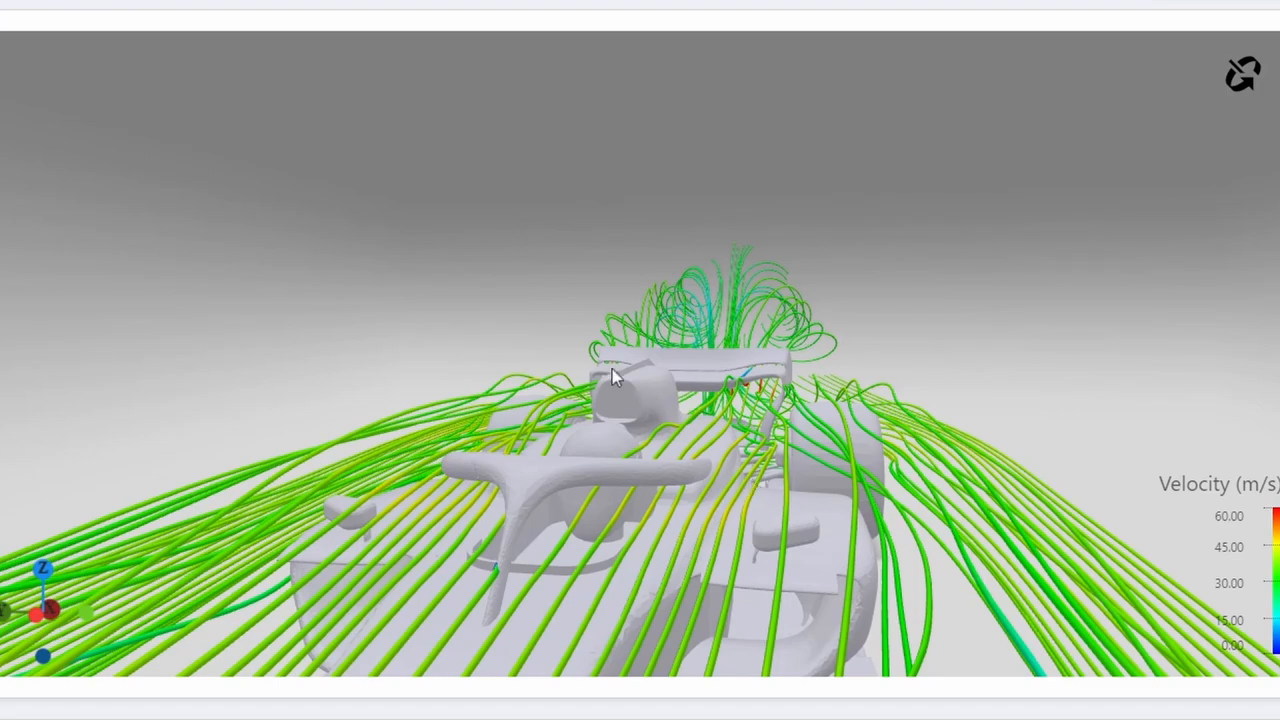